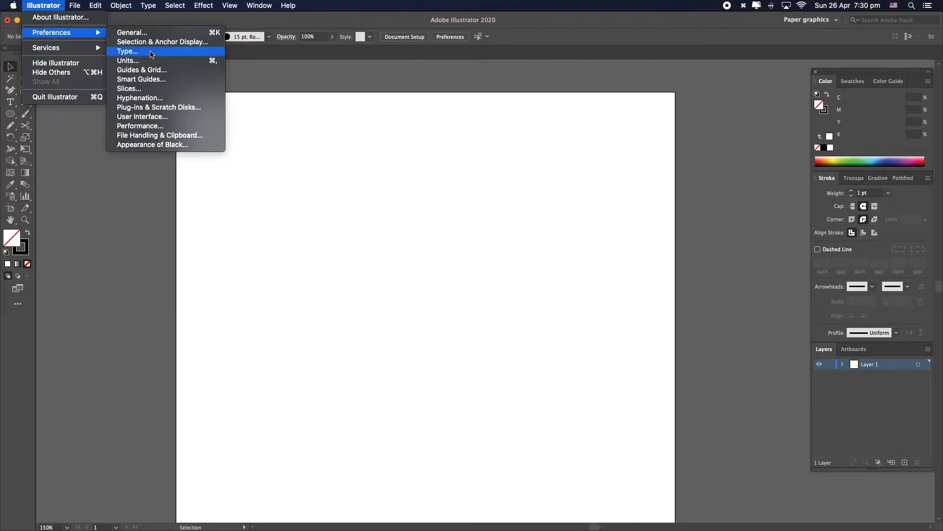
Set Guides & Grid preferences to a gridline every 1 cm
click(141, 70)
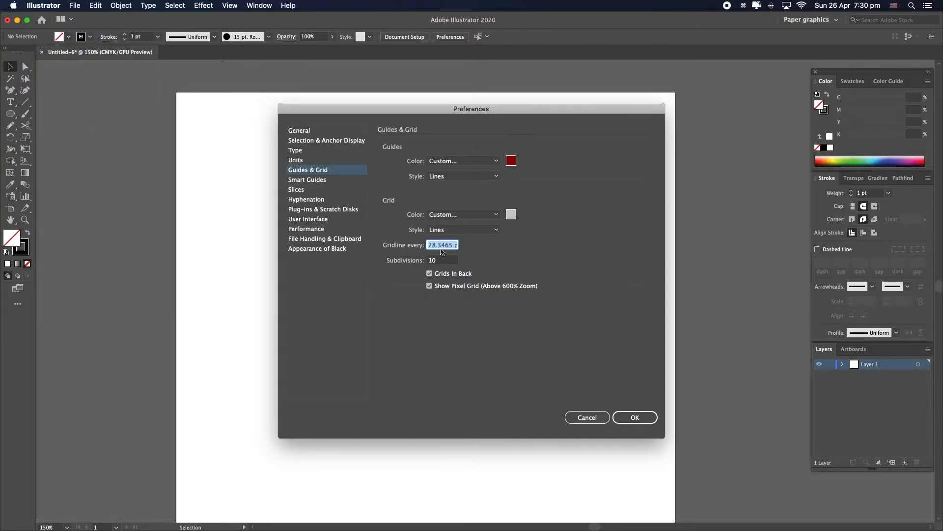
text(1 cm)
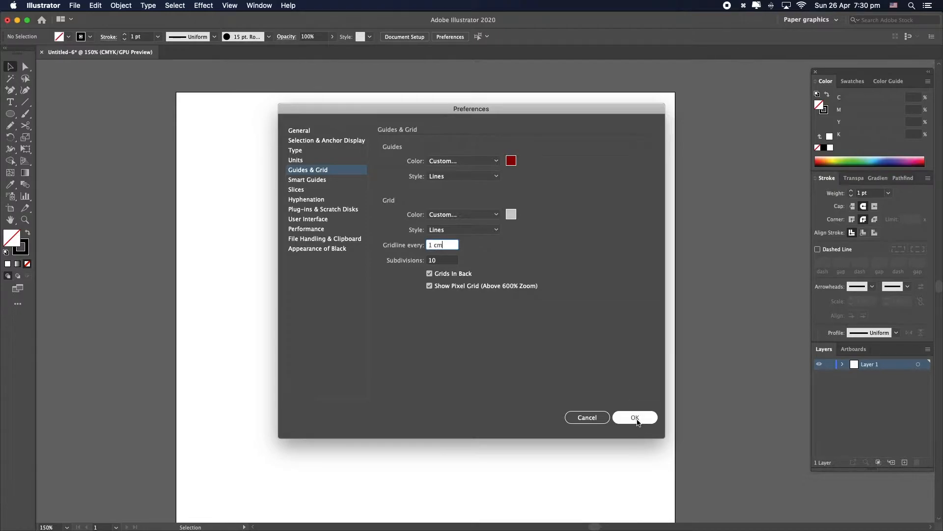
click(230, 5)
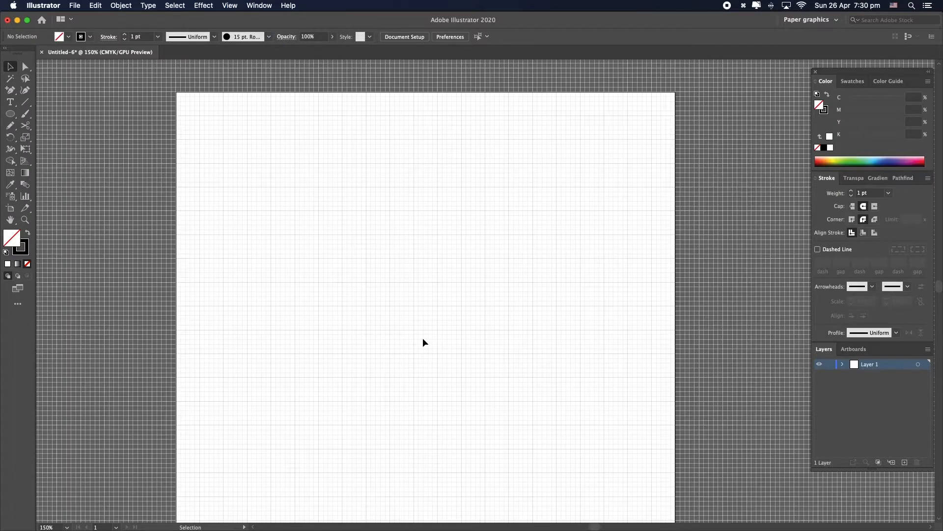
Draw a long flat ellipse near the artboard top and drag a copy just below it
click(11, 115)
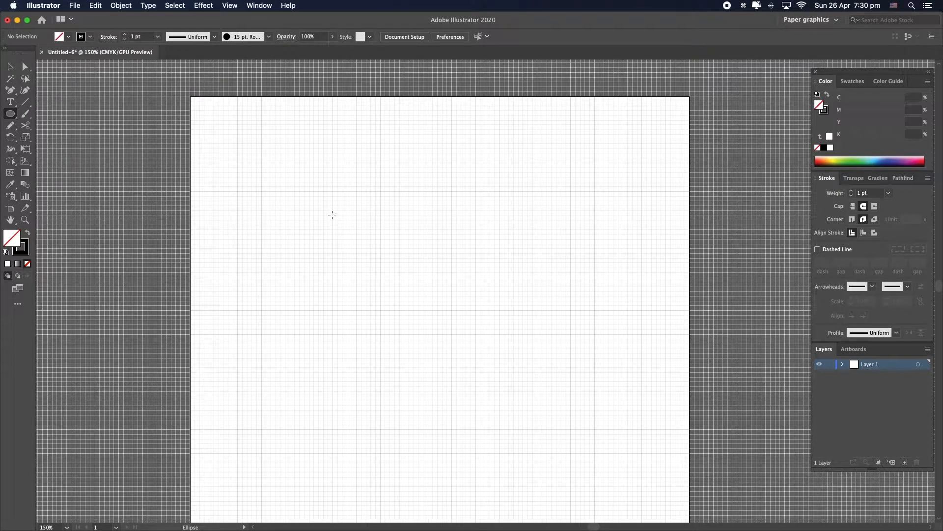
drag(333, 220, 401, 227)
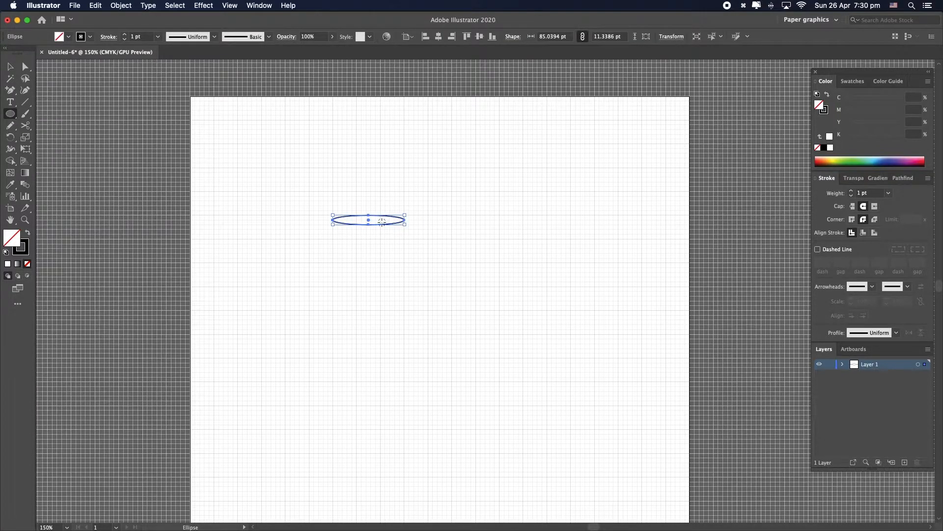
click(11, 67)
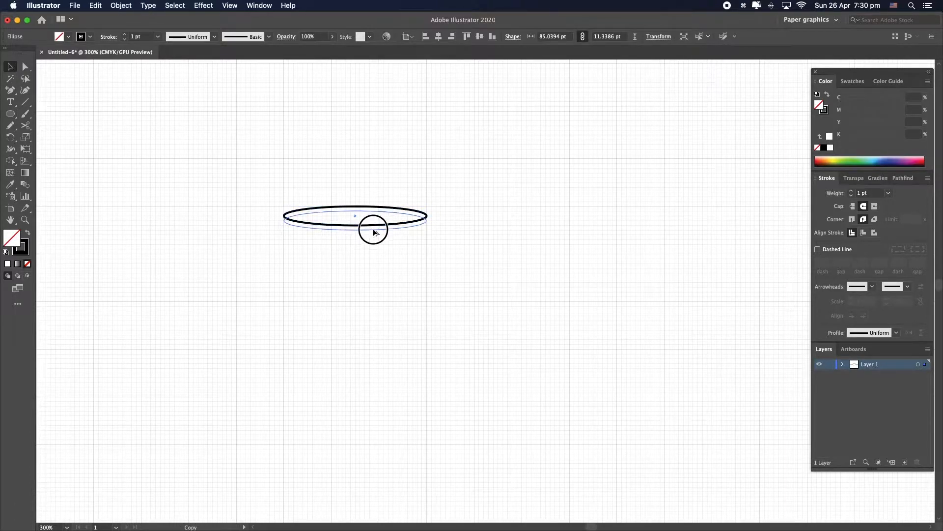
drag(373, 231, 373, 239)
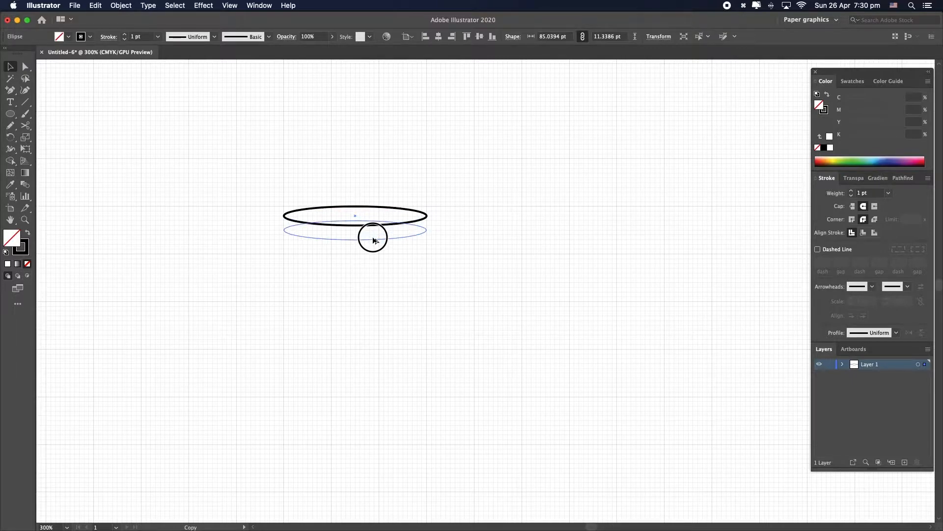
click(373, 230)
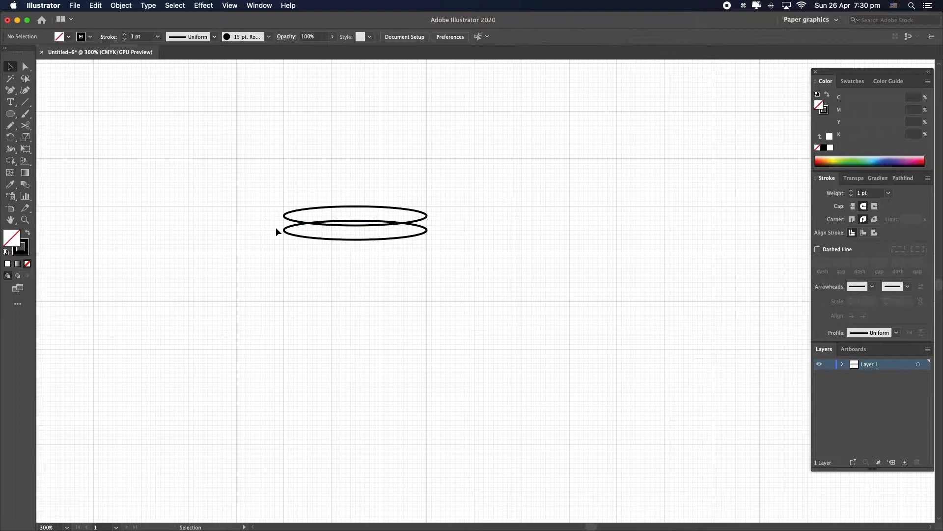
mouse_move(511, 235)
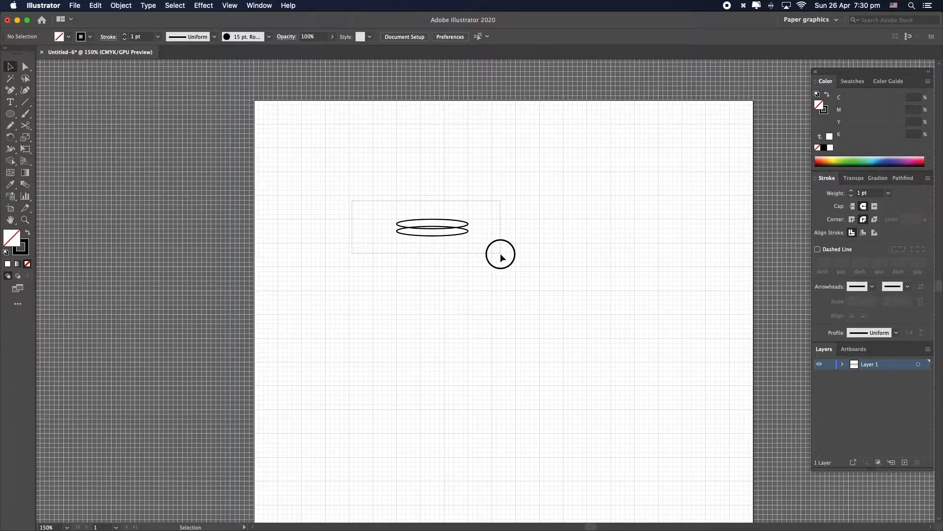
Select both ellipses and align them on their horizontal centres
click(431, 227)
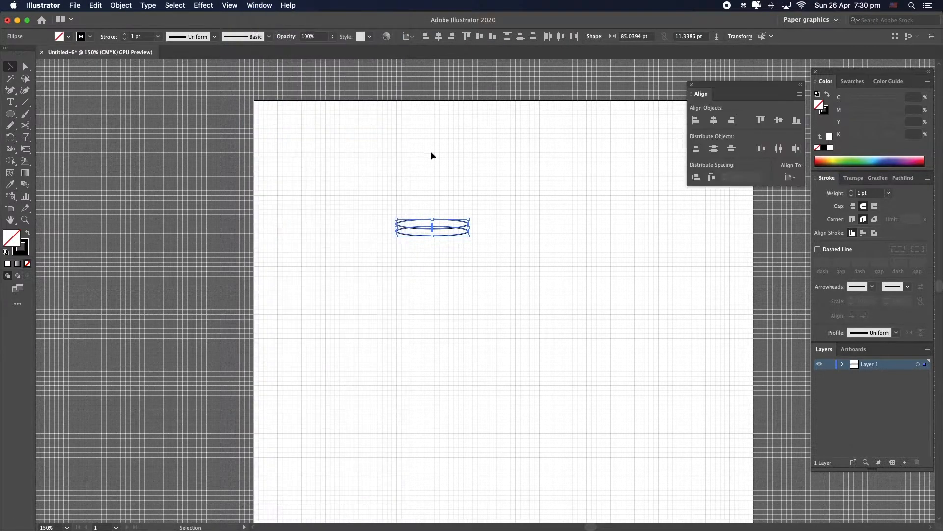
click(791, 177)
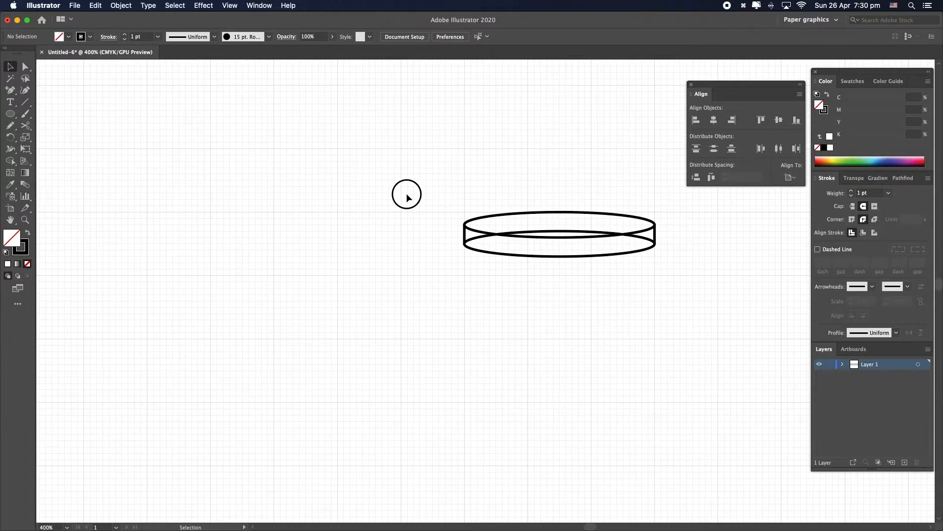
Merge the rim paths with Shape Builder, removing the lower back arc, then zoom out
click(558, 233)
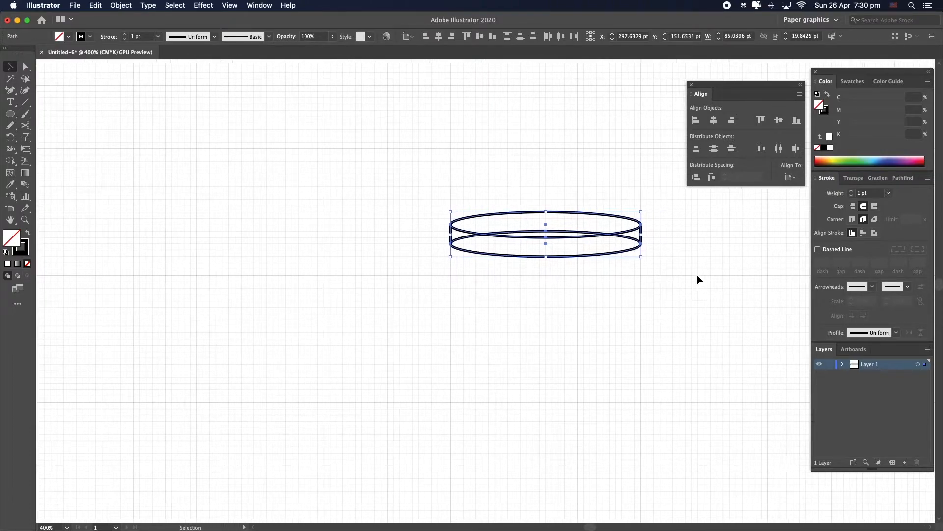
drag(544, 233, 501, 233)
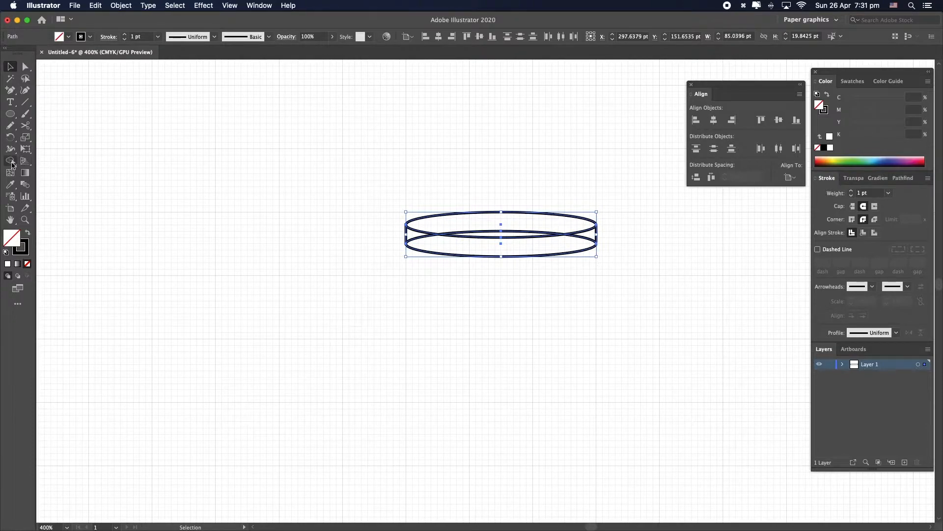
mouse_move(11, 164)
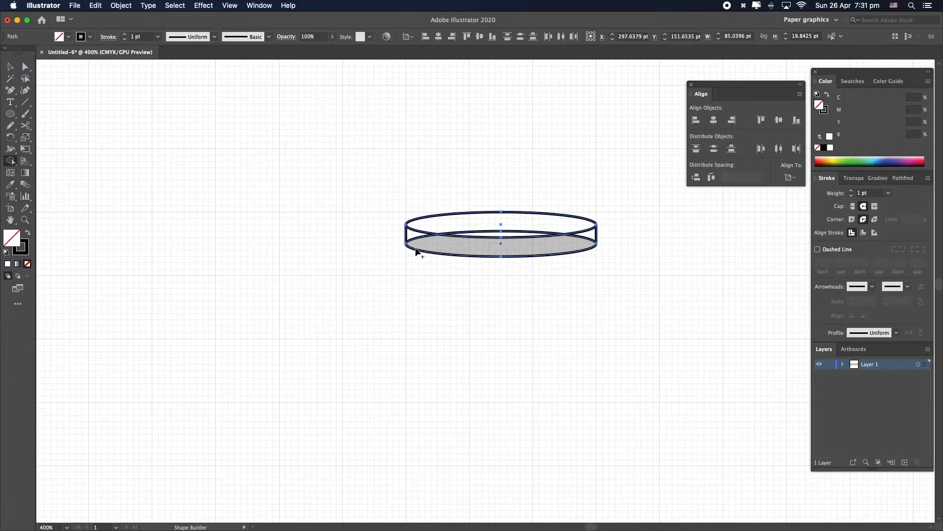
mouse_move(432, 246)
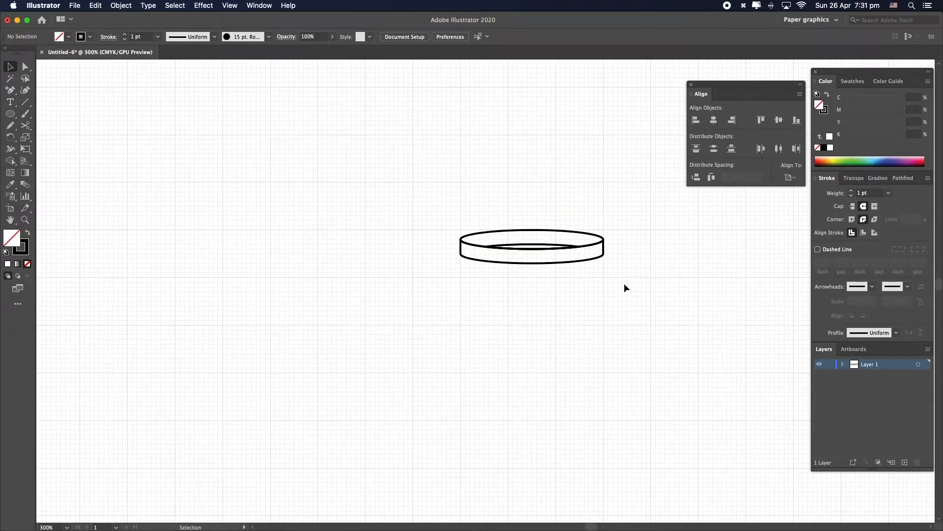
key(cmd+-)
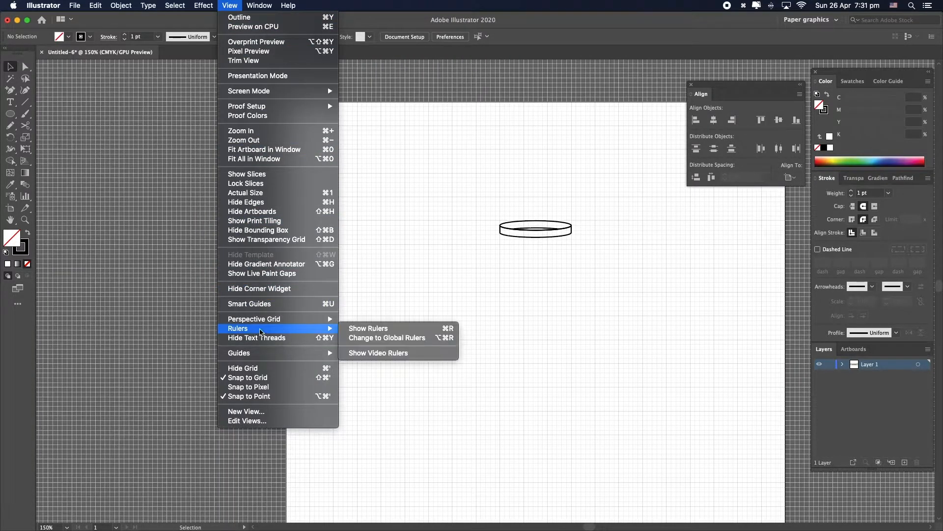
Show the rulers around the canvas
click(368, 328)
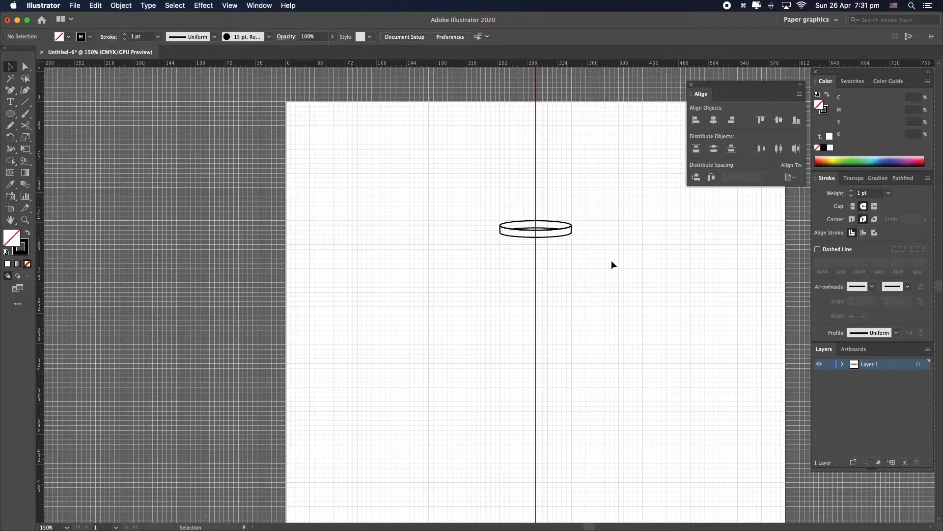
mouse_move(587, 267)
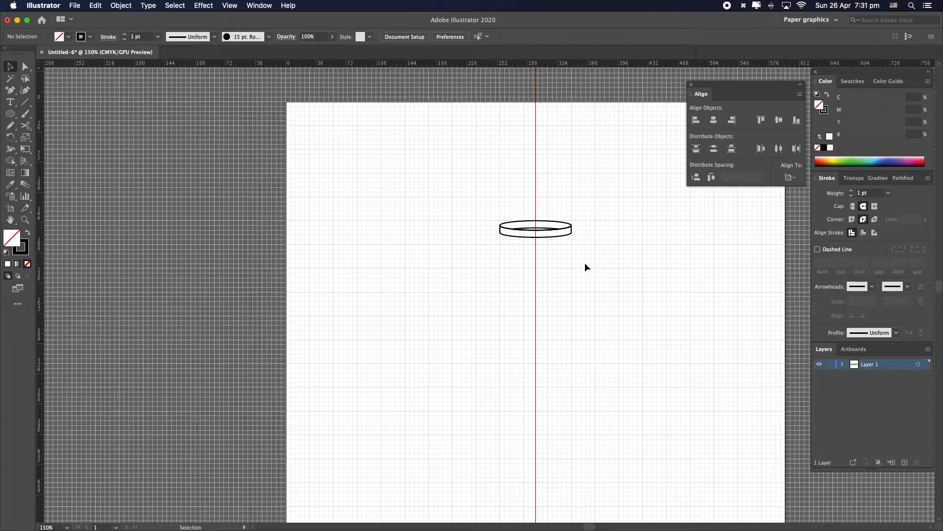
mouse_move(563, 271)
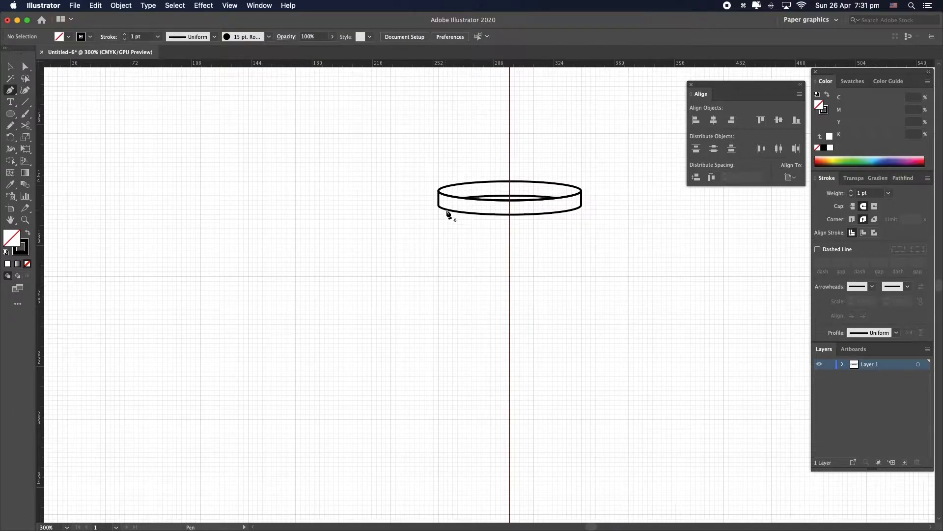
Pen the flask's left outline from below the rim's left edge to the centre guide
click(448, 215)
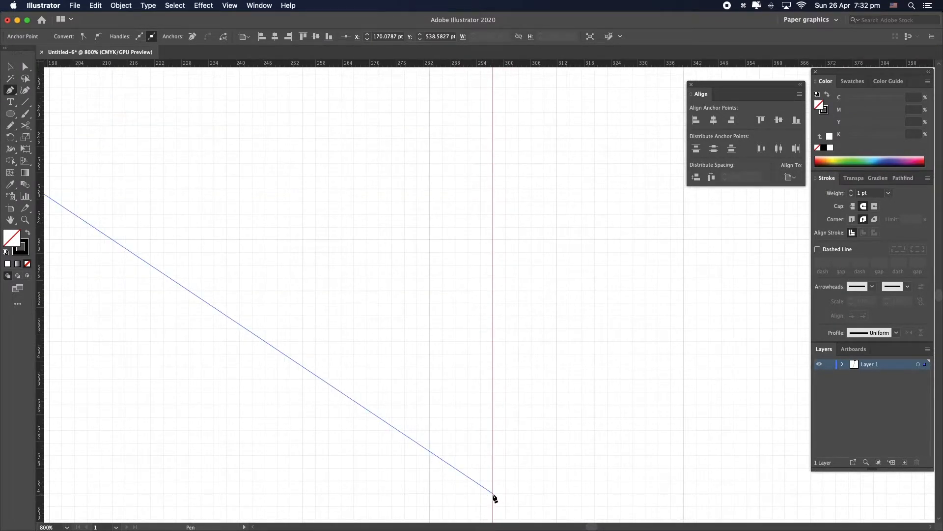
click(617, 407)
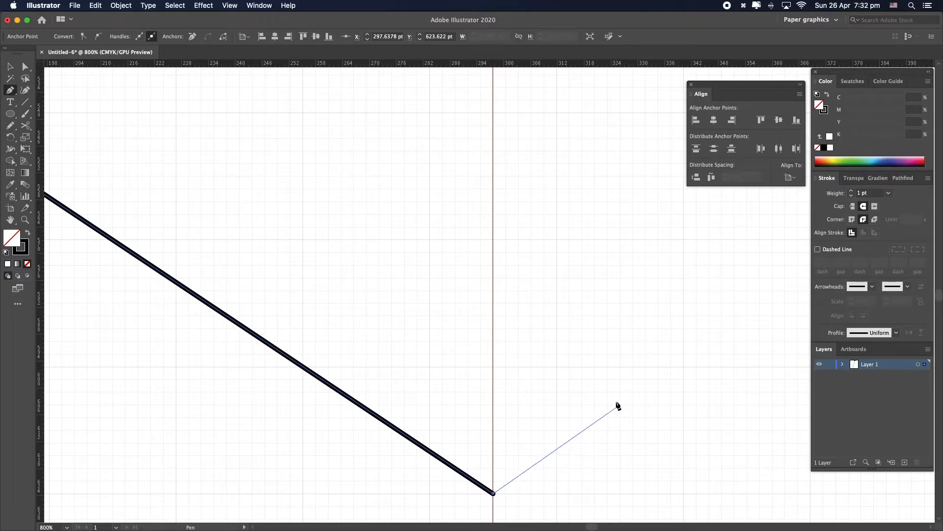
mouse_move(613, 372)
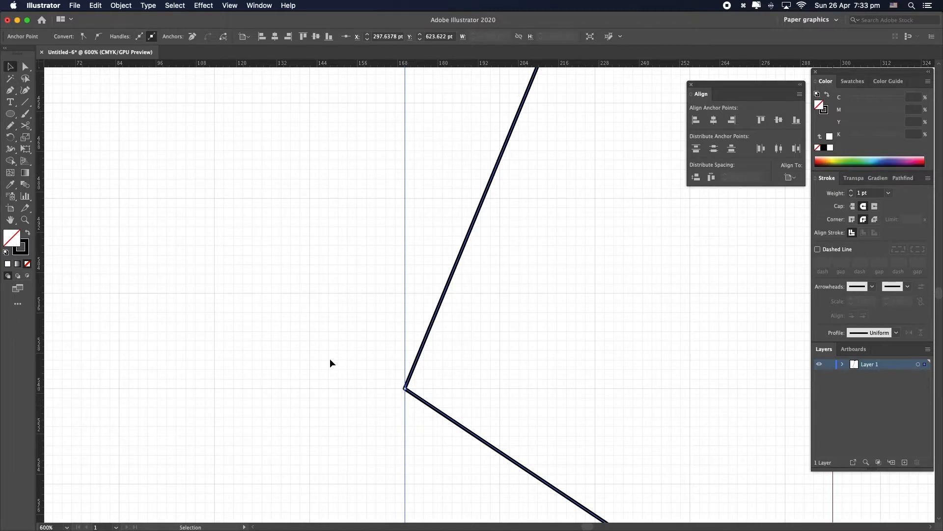
Convert the outline's lower corner into a smooth rounded curve with the Anchor Point tool
click(10, 91)
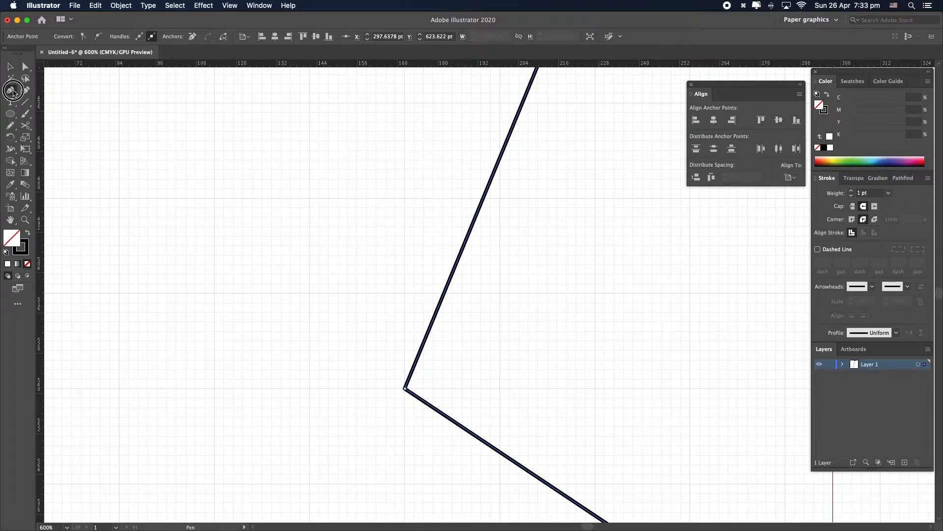
click(10, 78)
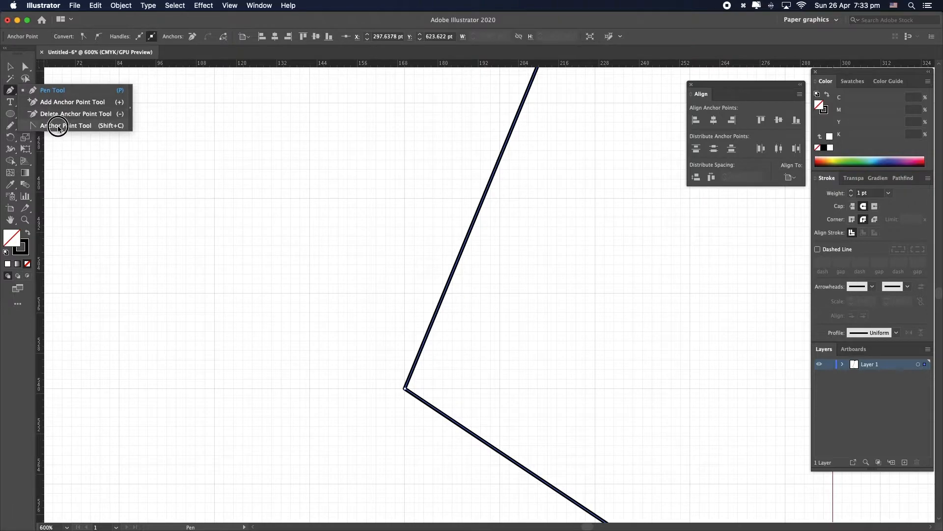
click(66, 125)
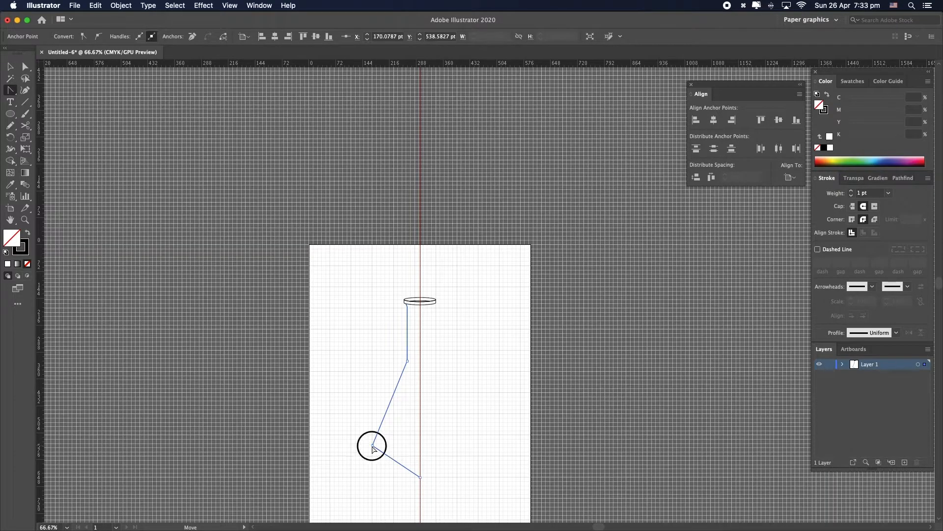
drag(372, 445, 360, 479)
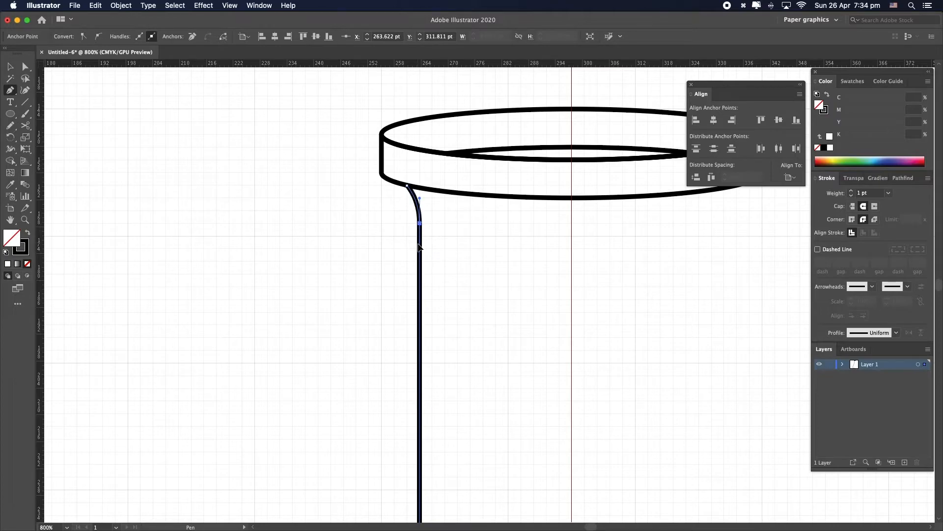
key(cmd+-)
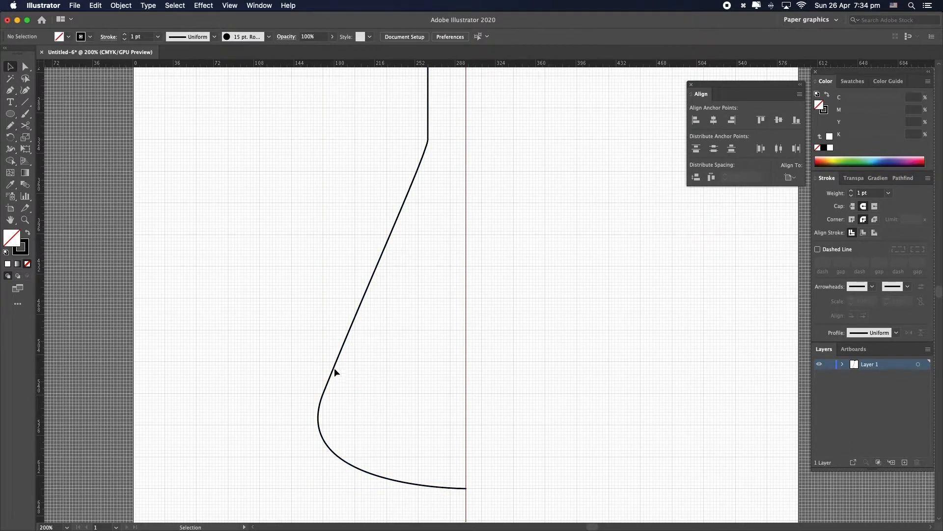
Mirror a copy of the left outline to form the flask's right side
right_click(336, 372)
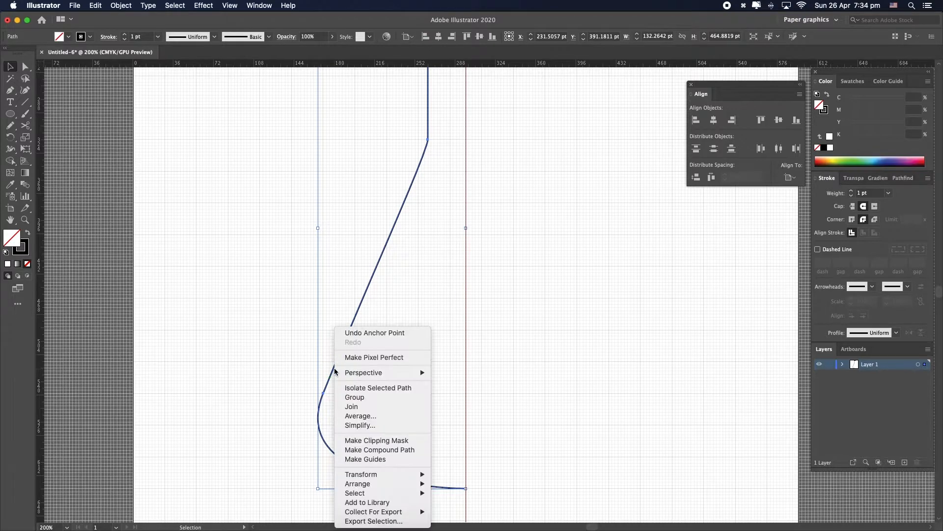
mouse_move(386, 480)
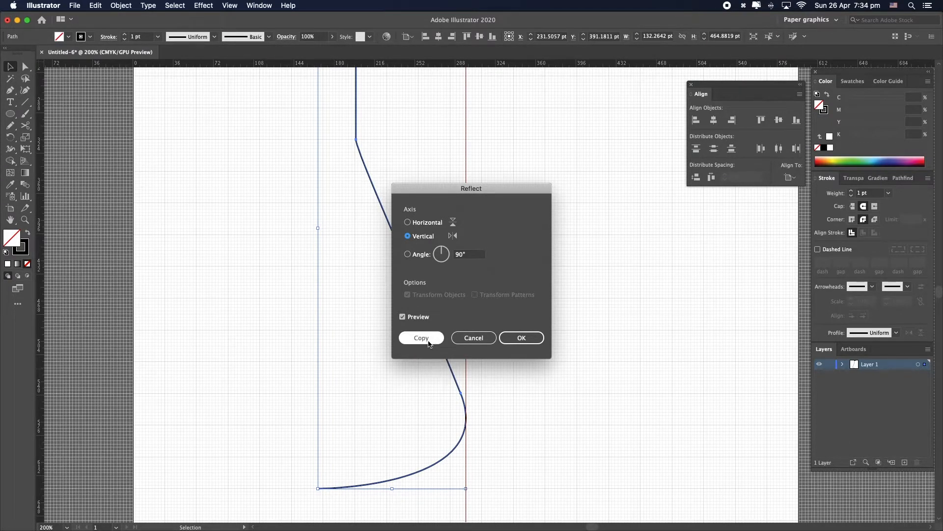
click(421, 337)
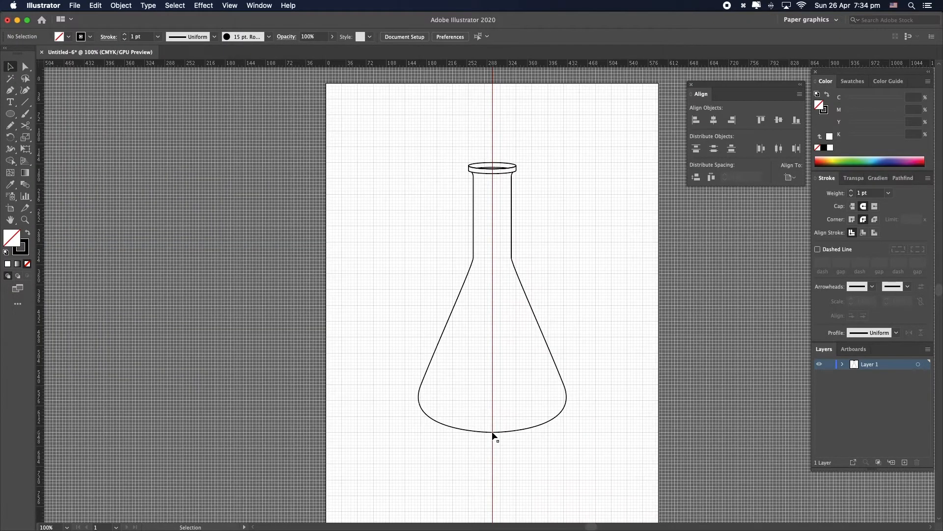
scroll(down, 3)
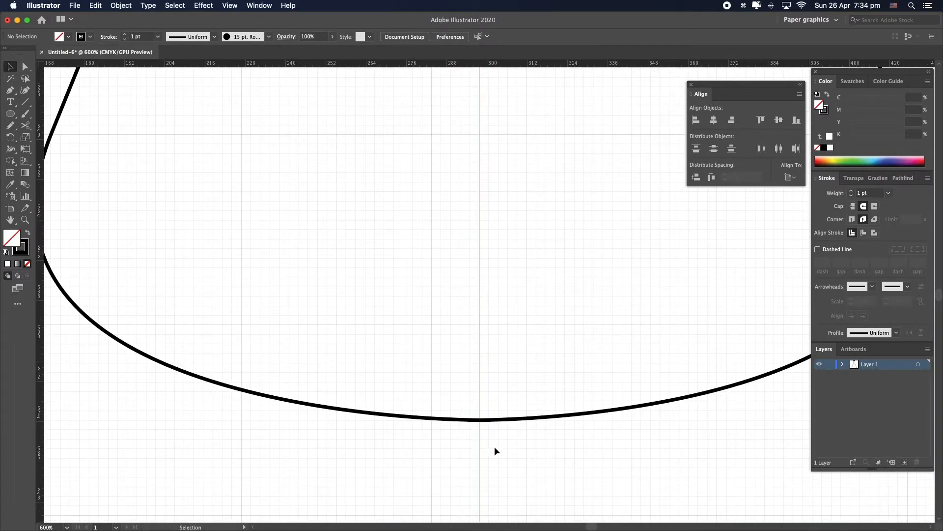
Select the two base end anchors and join them into one path
click(479, 414)
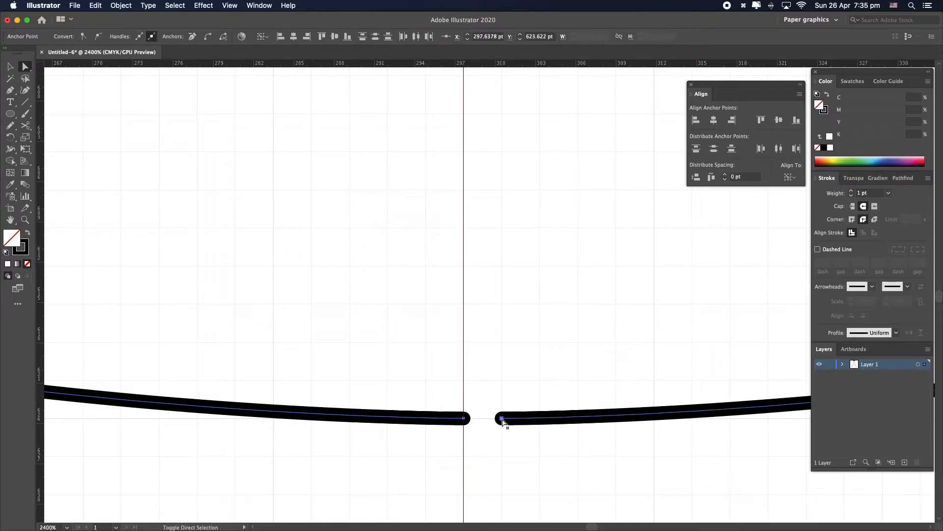
right_click(501, 419)
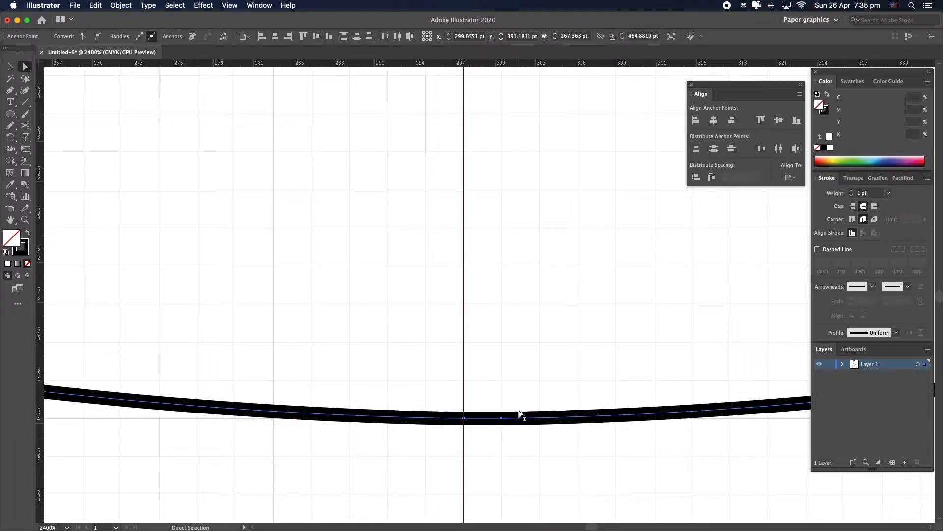
mouse_move(502, 438)
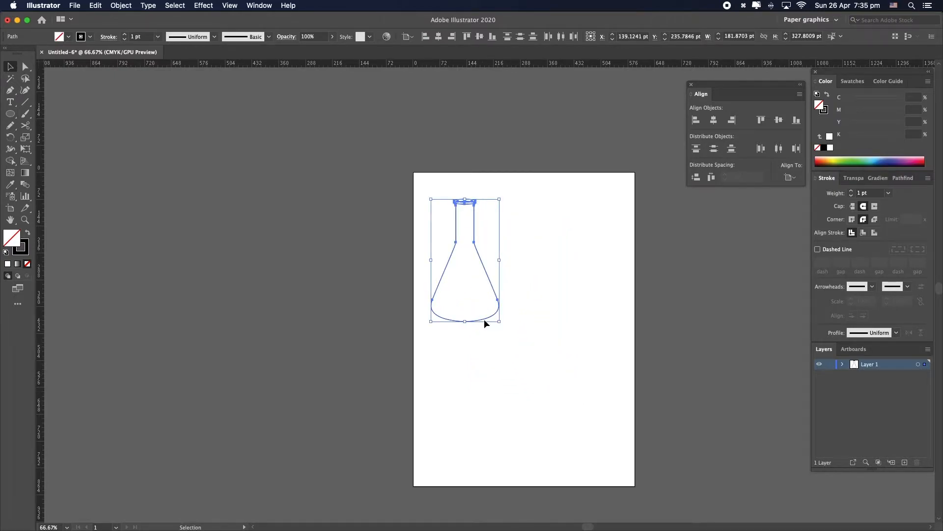
Paste a duplicate of the flask and zoom in on its sides to add anchor points
key(cmd+c)
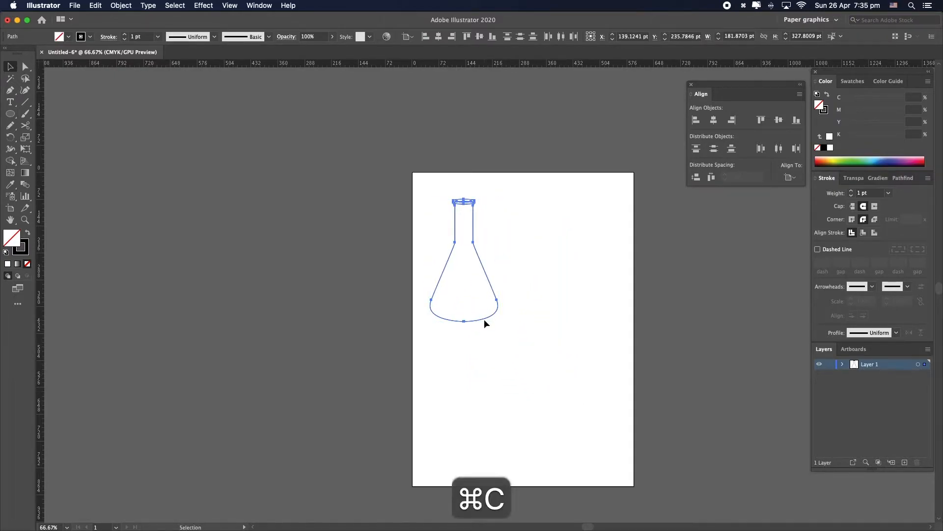
key(cmd+shift+v)
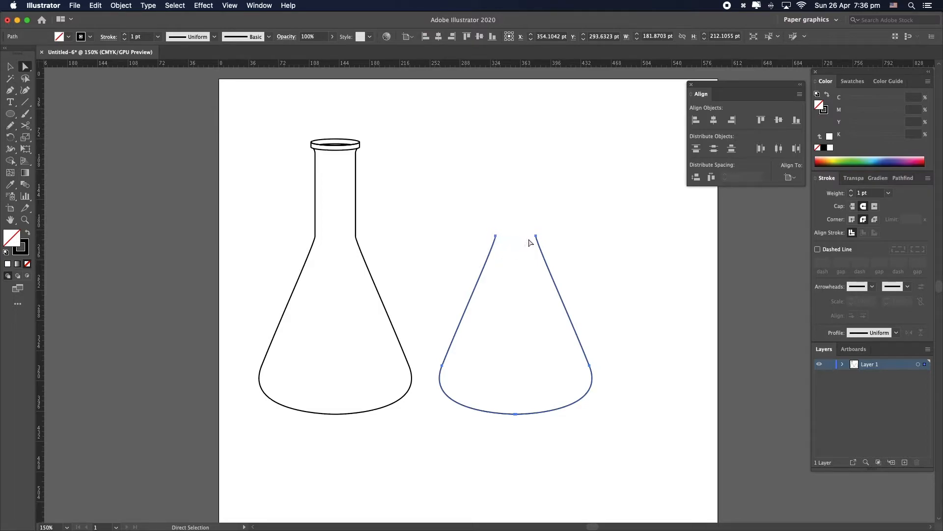
mouse_move(515, 233)
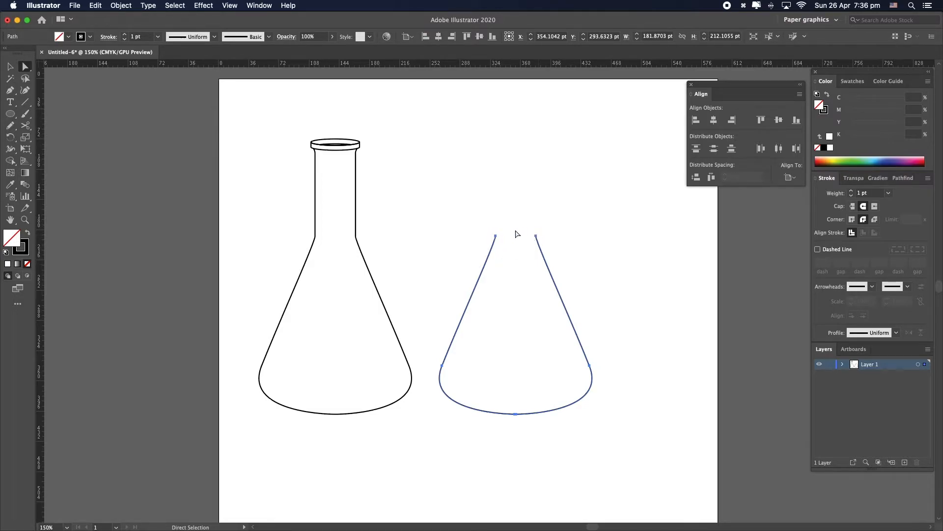
mouse_move(532, 244)
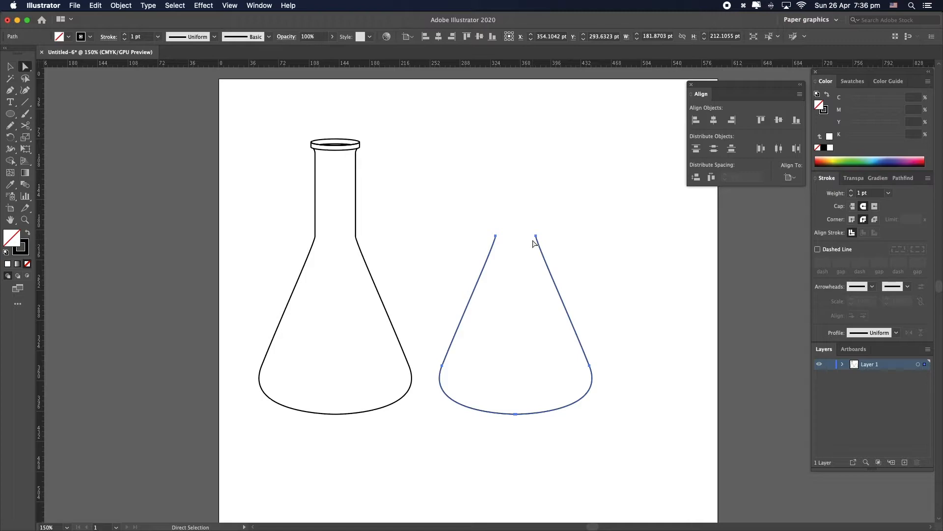
mouse_move(528, 254)
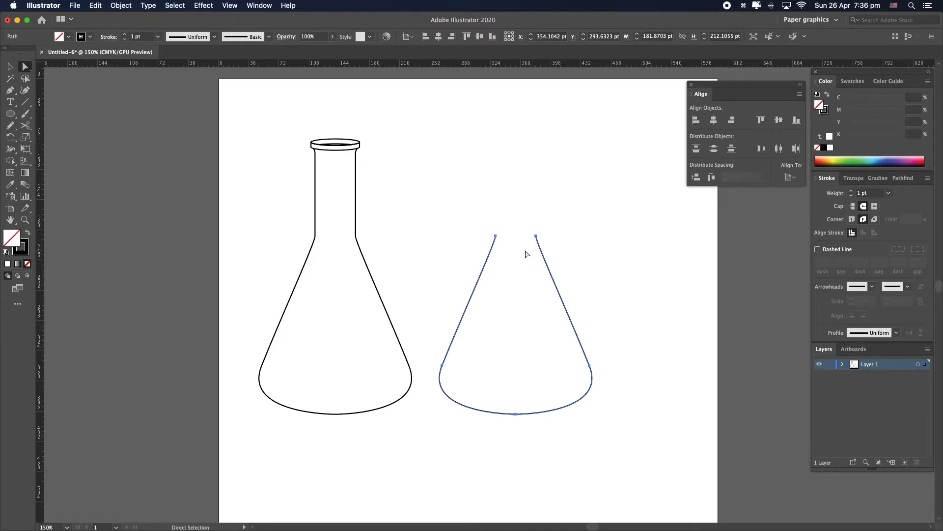
click(11, 91)
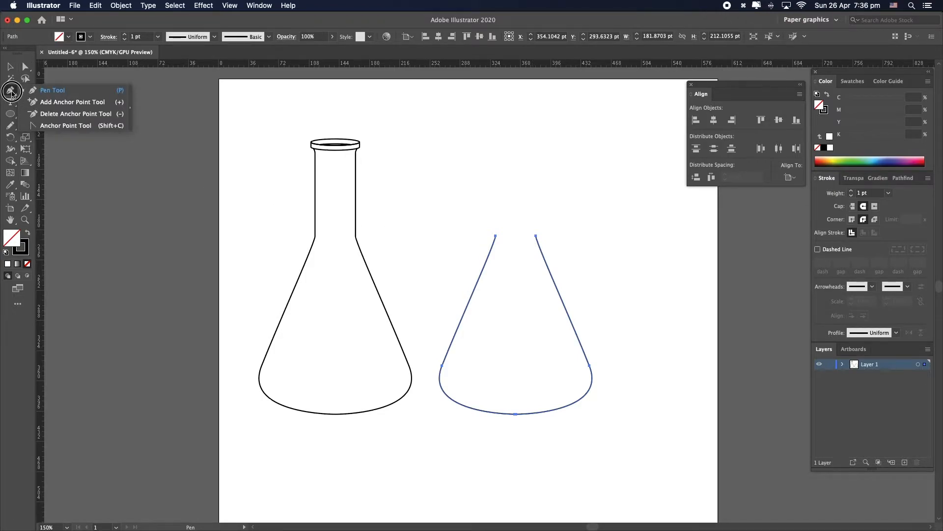
click(72, 101)
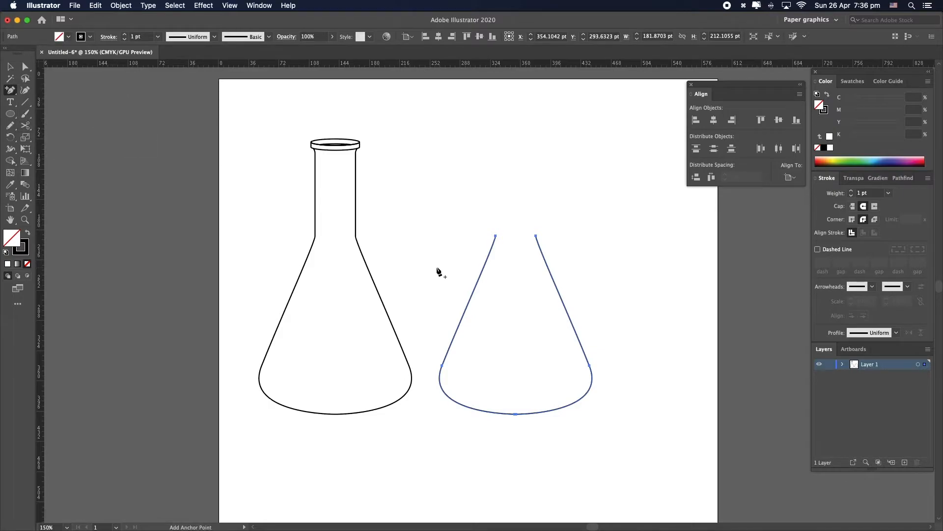
key(cmd+')
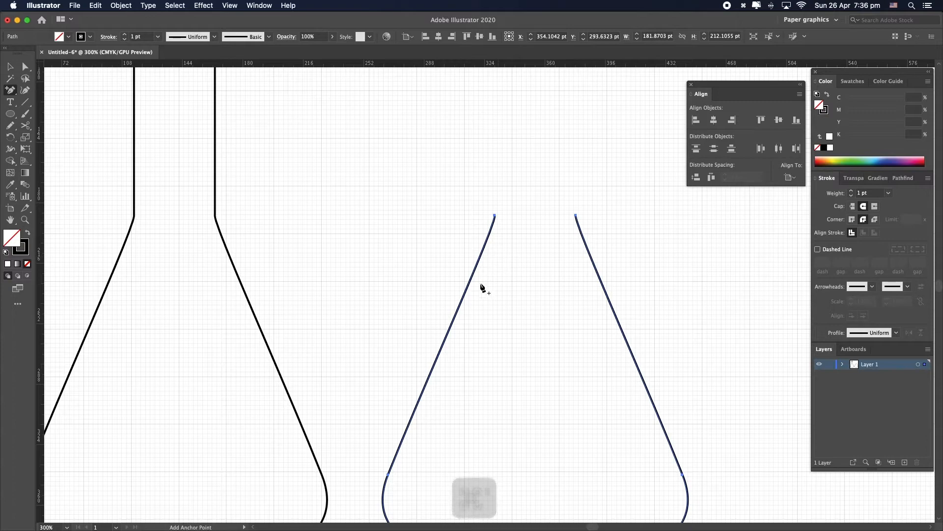
mouse_move(451, 334)
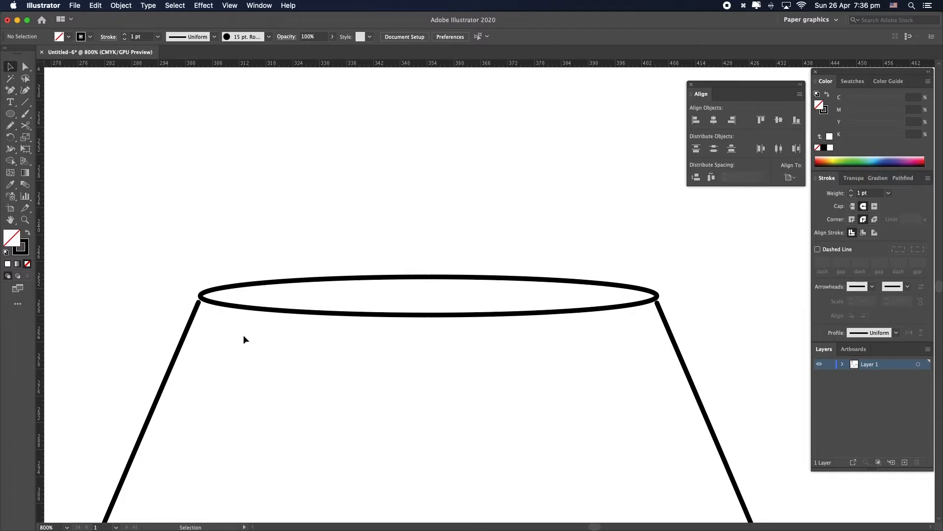
mouse_move(278, 317)
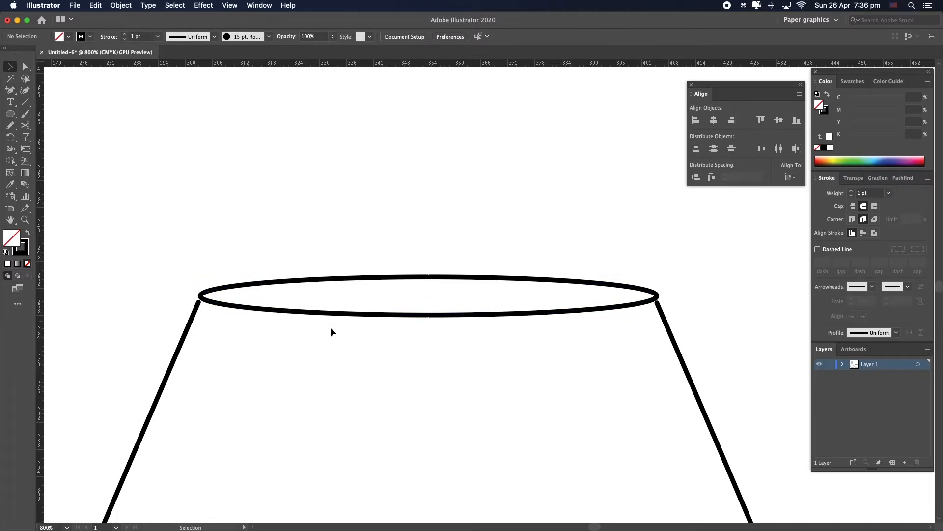
Slide the liquid shape into the flask's lower body, fit it, and select both for aligning
click(229, 5)
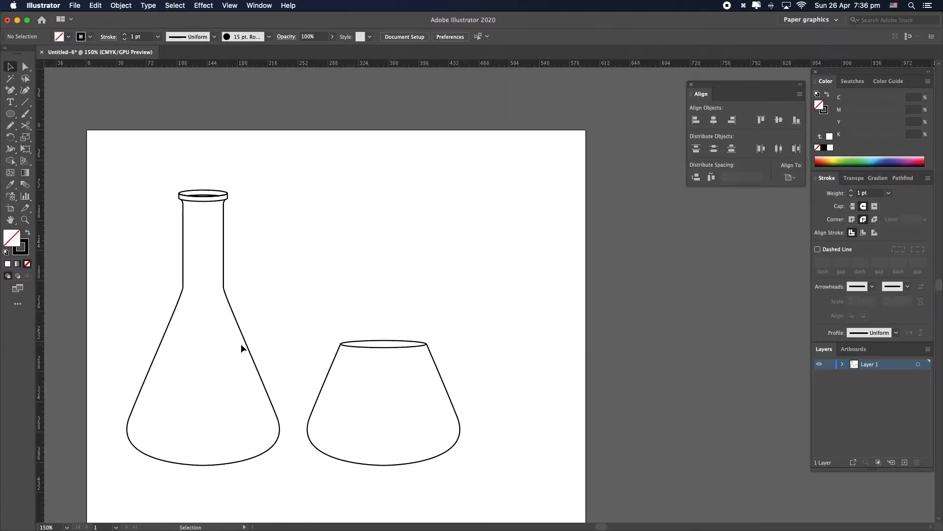
click(408, 343)
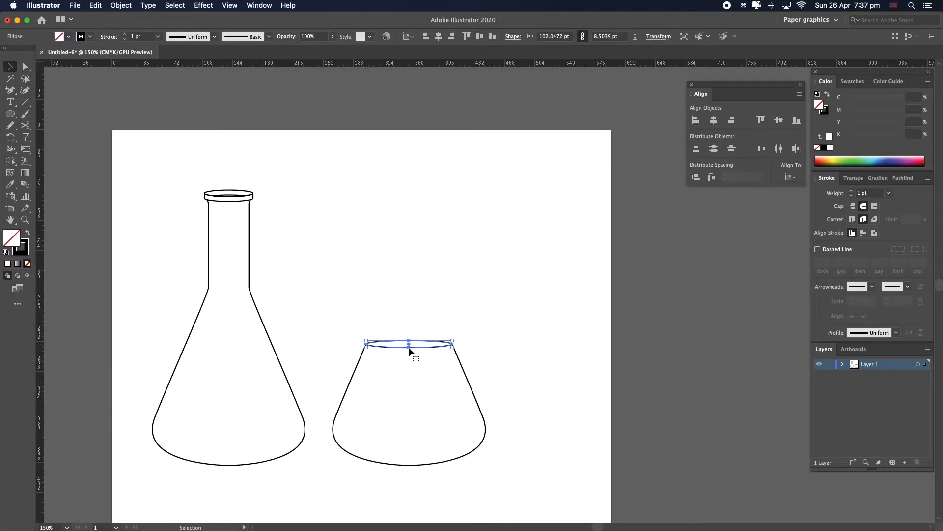
key(cmd+z)
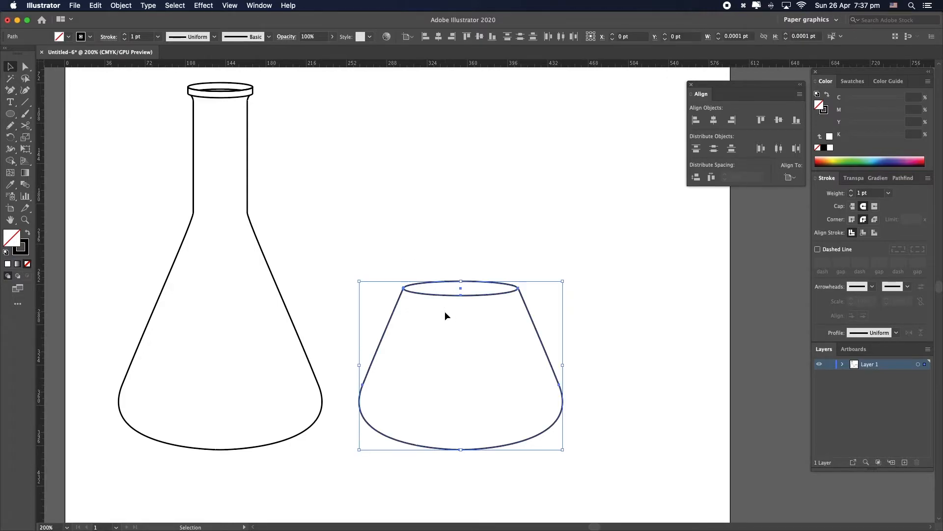
drag(461, 365, 381, 366)
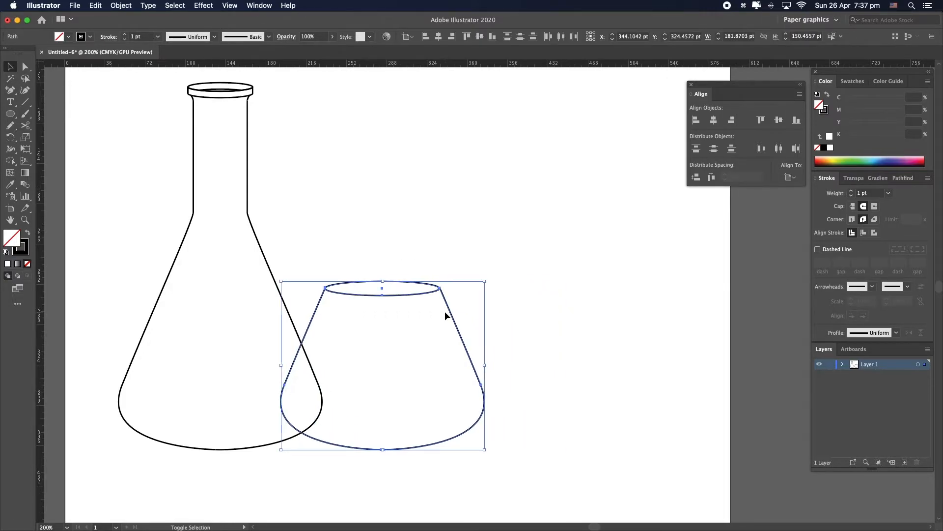
drag(382, 364, 214, 364)
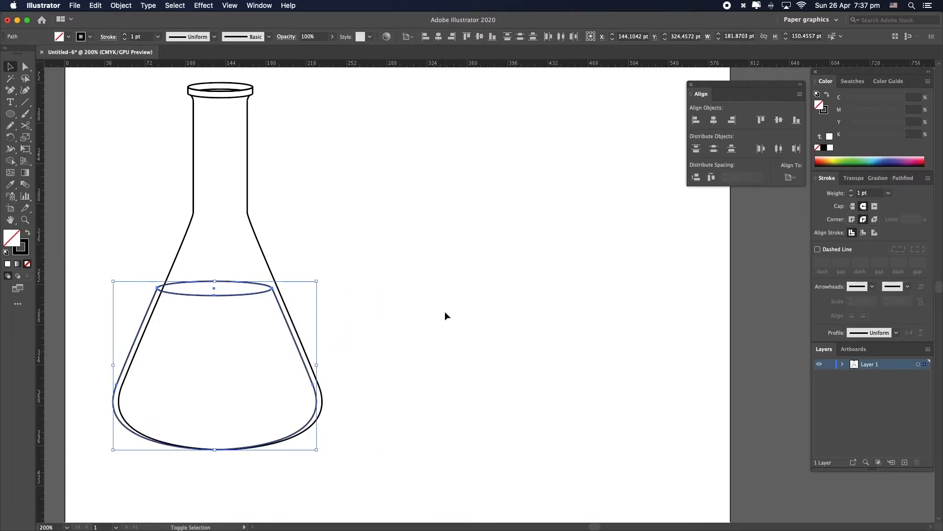
drag(214, 365, 225, 365)
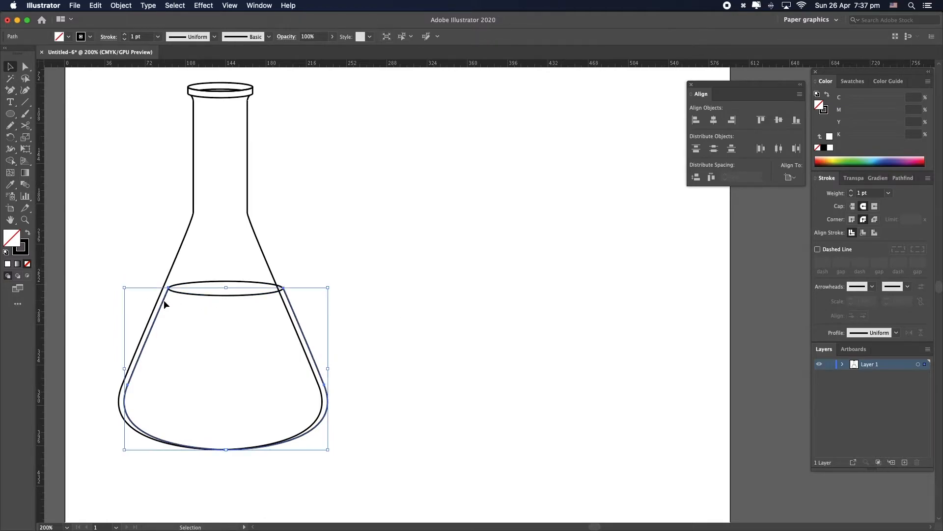
click(404, 434)
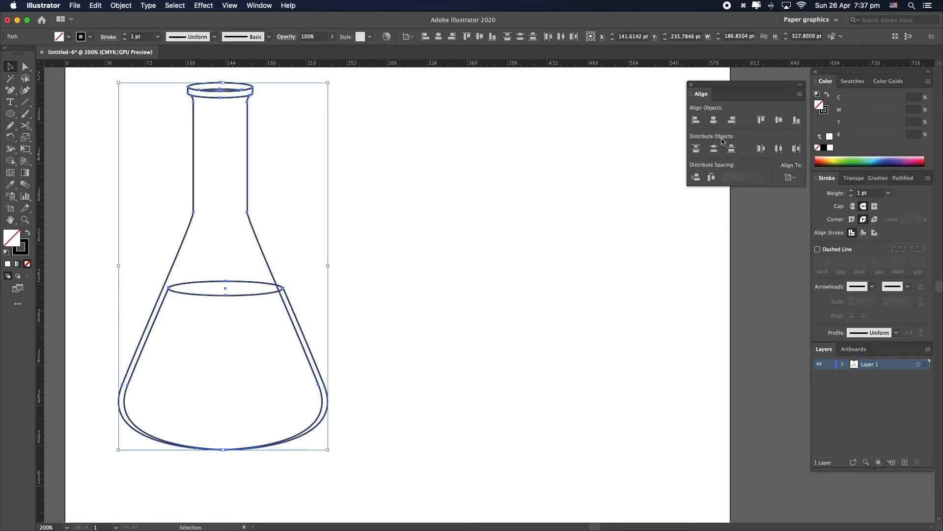
drag(223, 265, 398, 265)
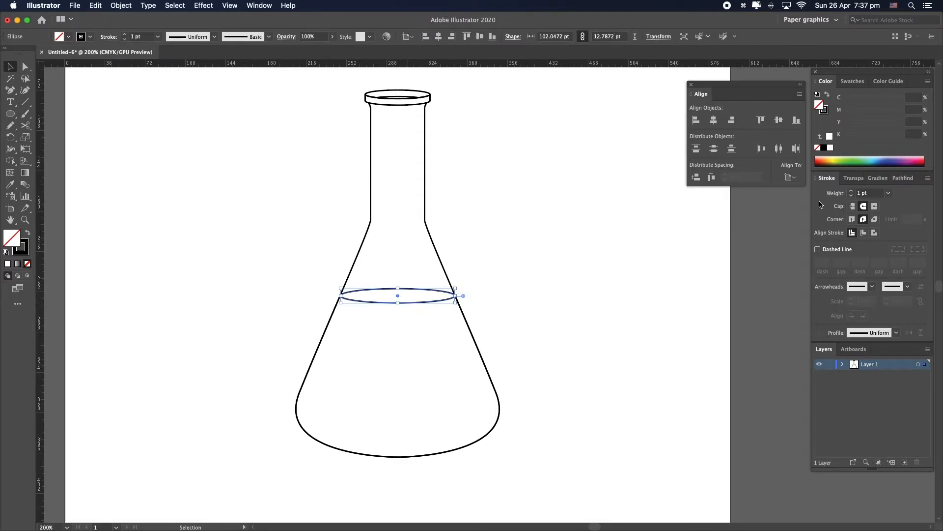
Tint the surface ellipse light blue in Color Guide, then select the liquid body
click(889, 80)
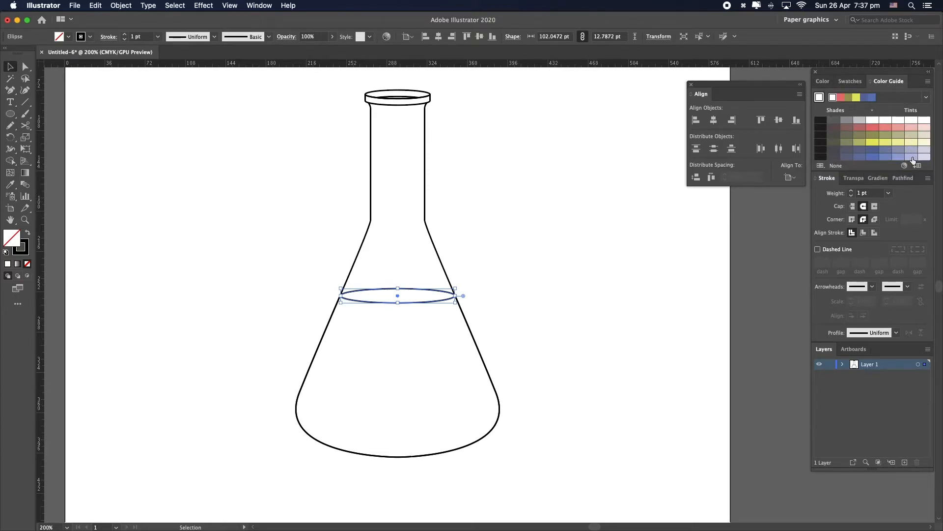
click(910, 157)
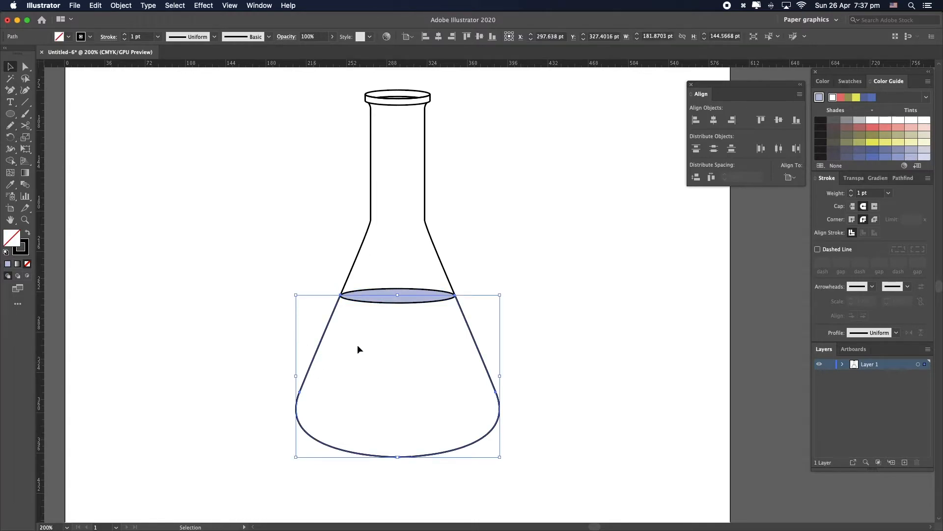
click(885, 157)
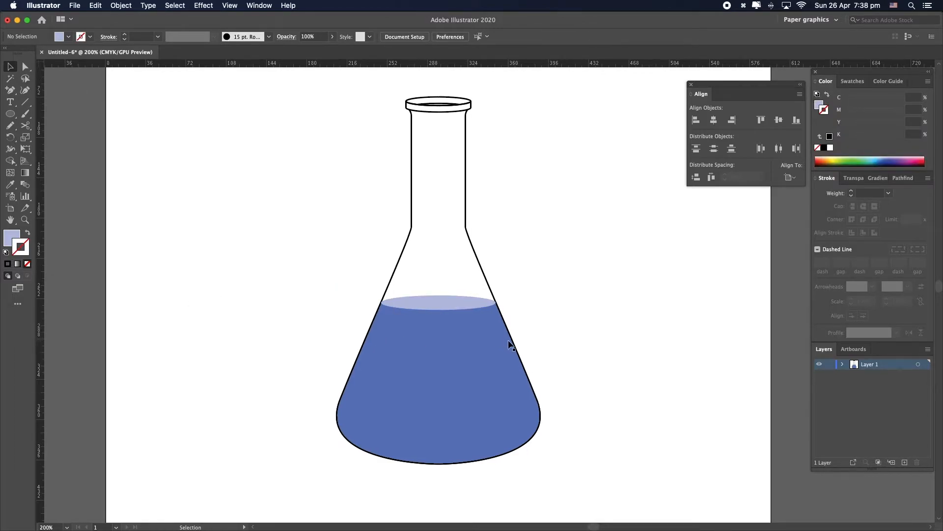
mouse_move(463, 370)
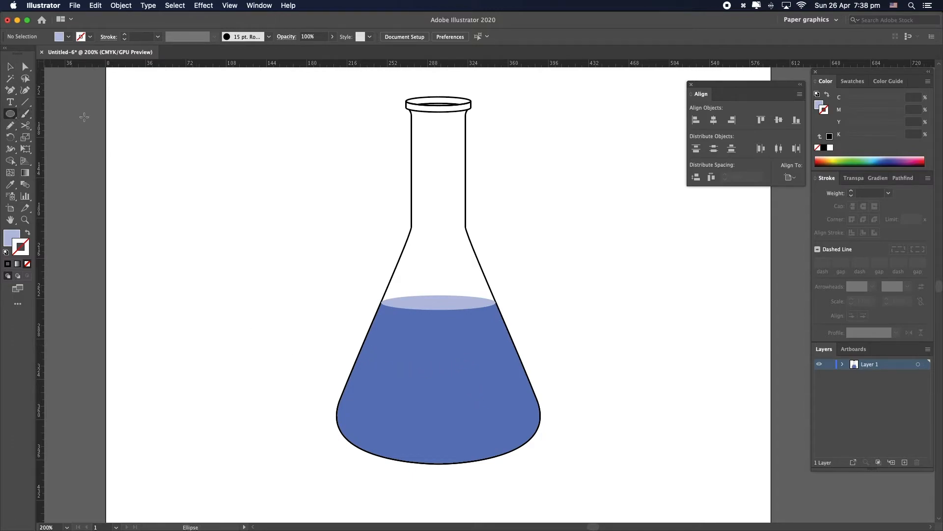
mouse_move(372, 432)
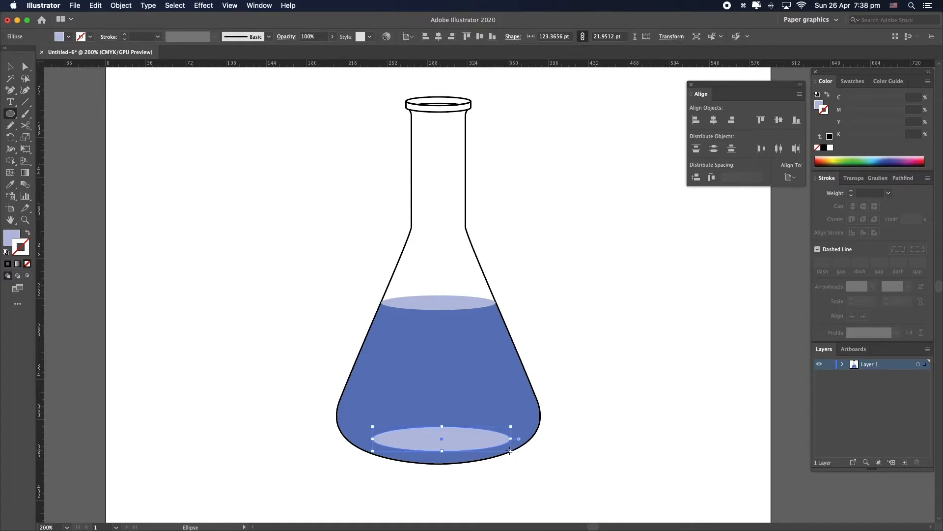
mouse_move(515, 397)
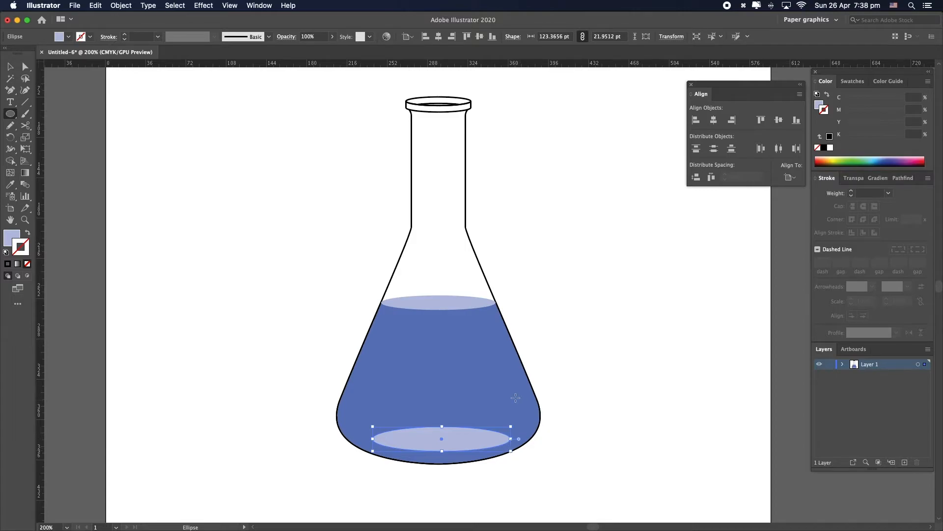
Undo the liquid body's fill edit and give the bottom oval a darker blue
click(581, 399)
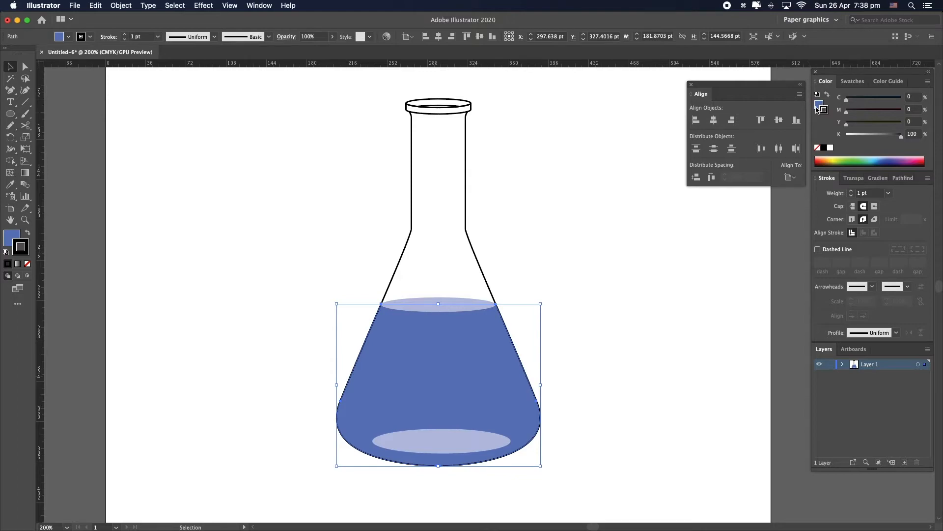
click(889, 80)
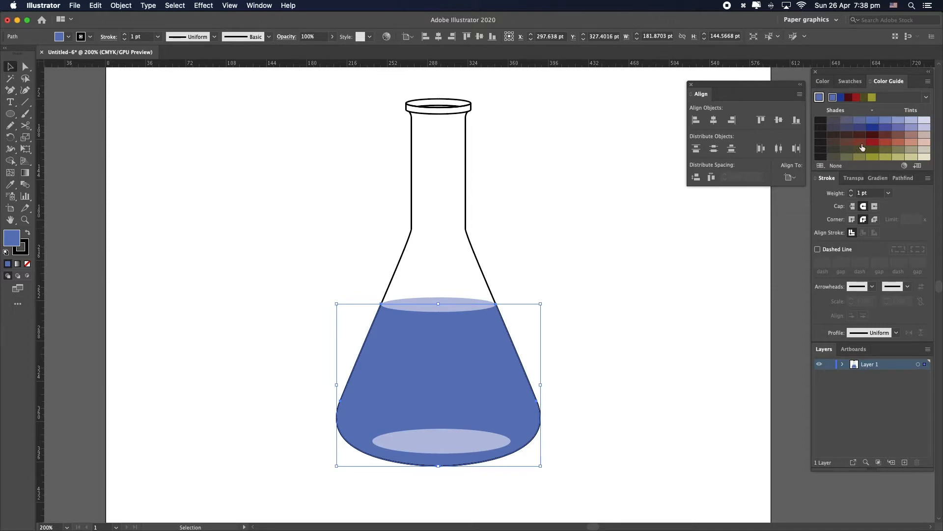
key(cmd+z)
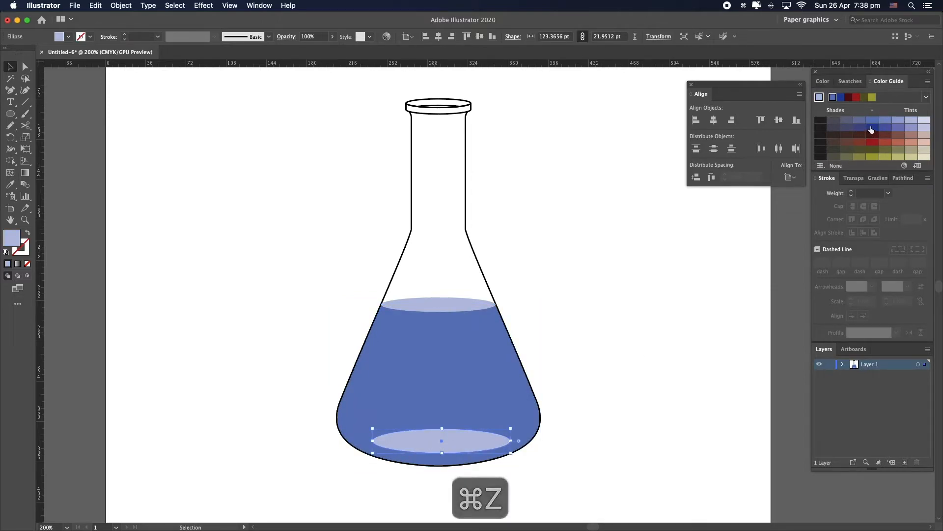
click(872, 127)
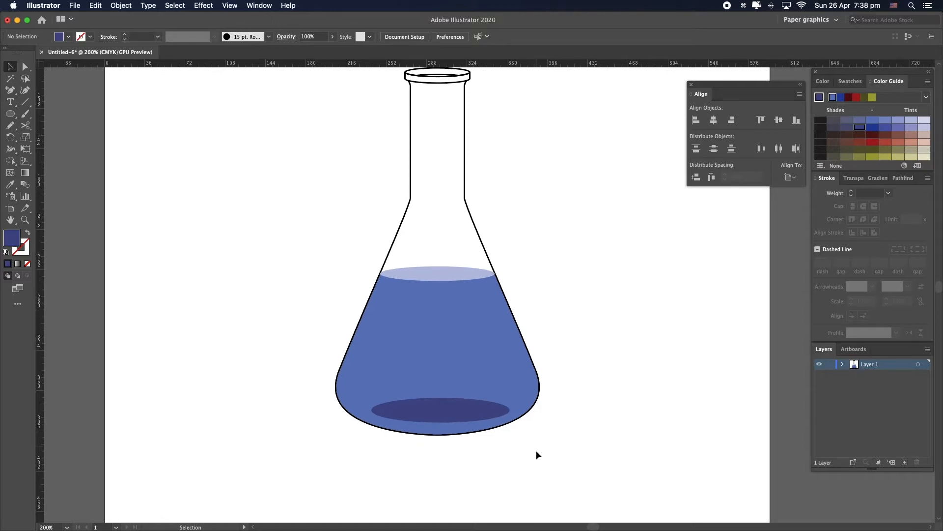
mouse_move(764, 427)
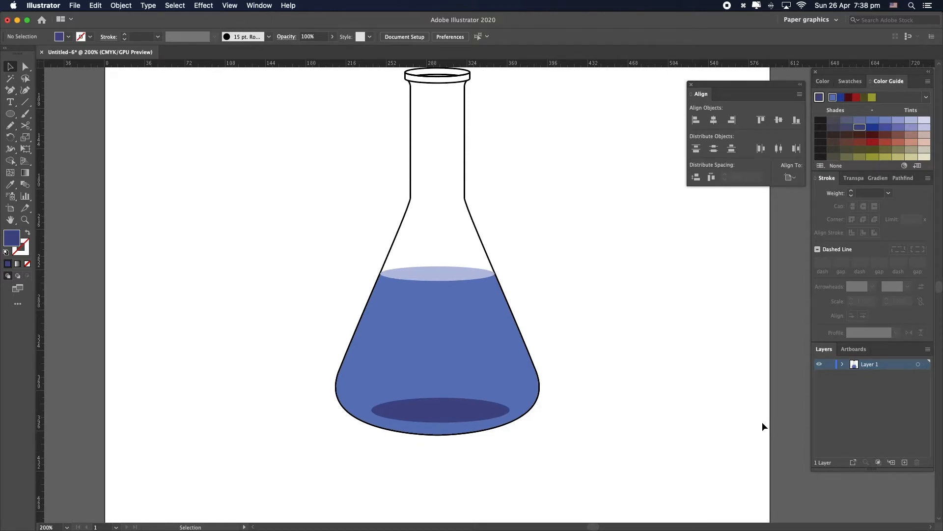
Add a new layer, lock the flask layer, and draw a slanted round-joined scale line
click(903, 462)
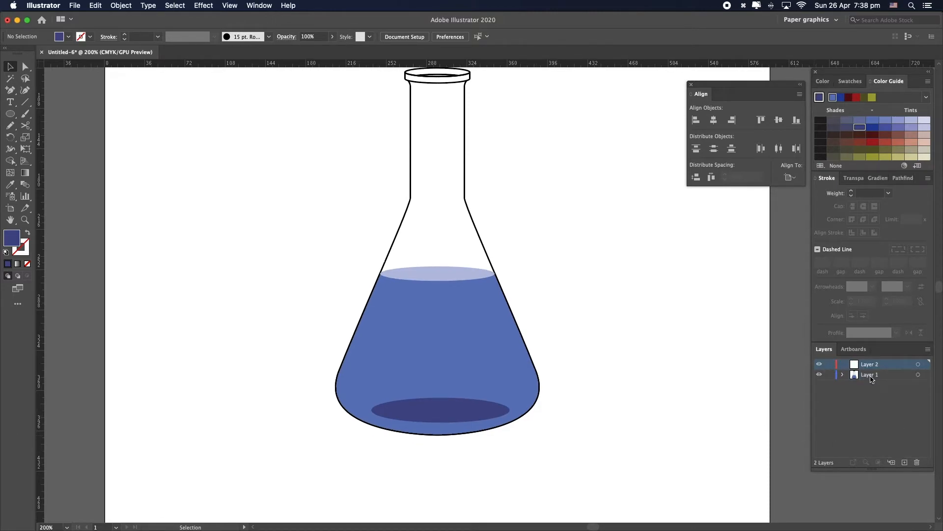
click(829, 374)
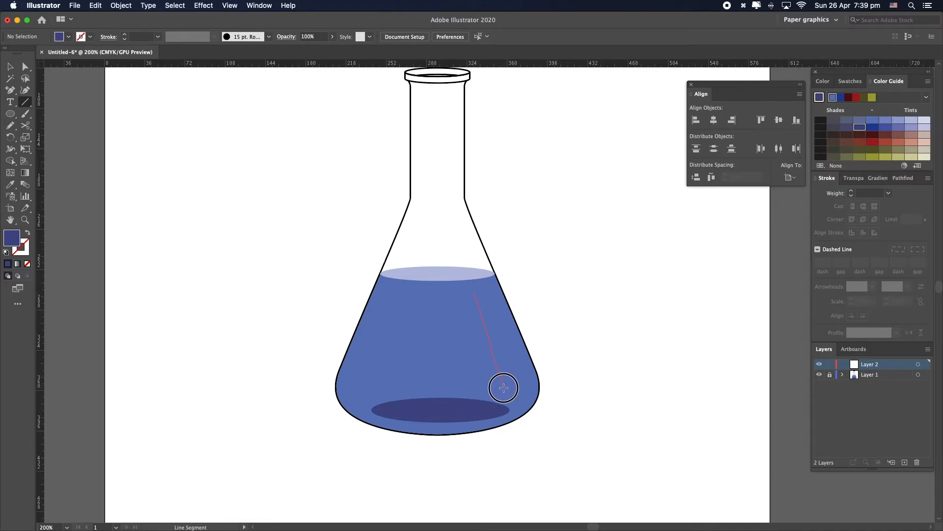
click(503, 387)
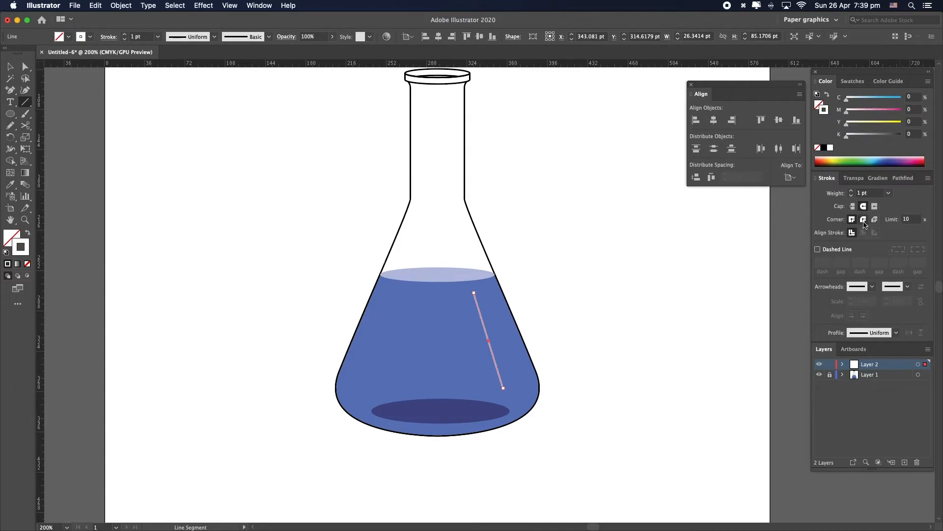
click(863, 219)
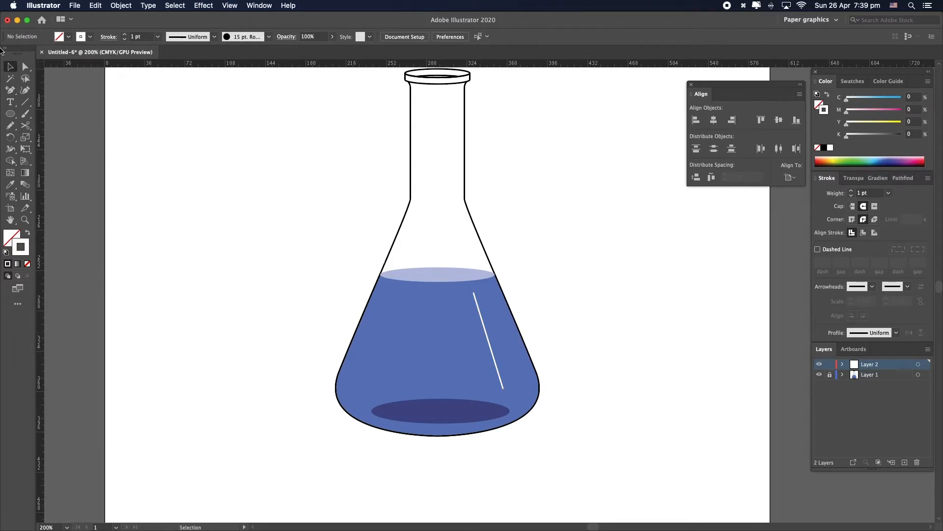
Add tick marks along the scale line with the Pen tool
click(11, 91)
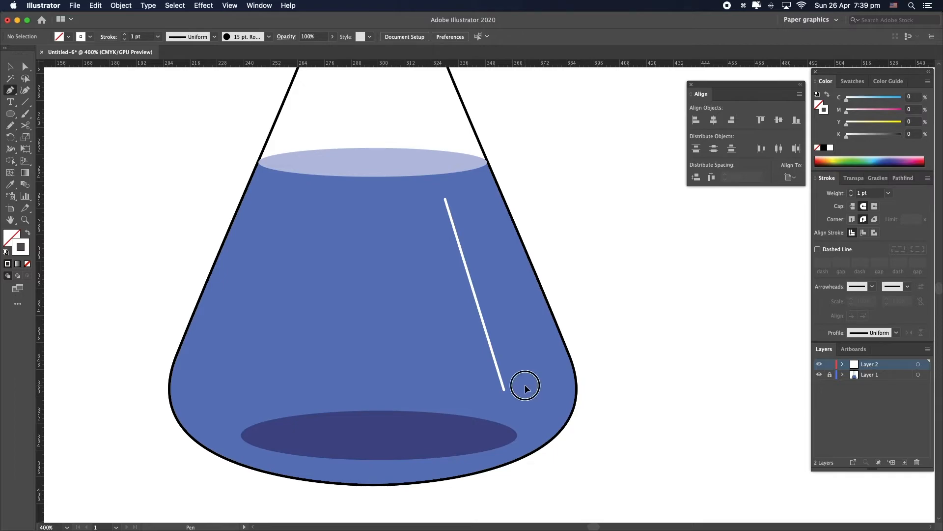
click(504, 388)
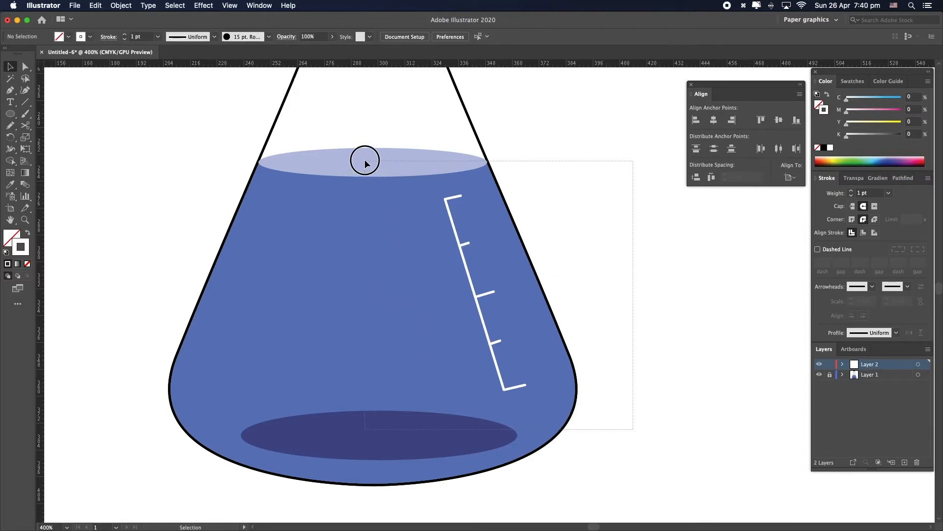
click(482, 288)
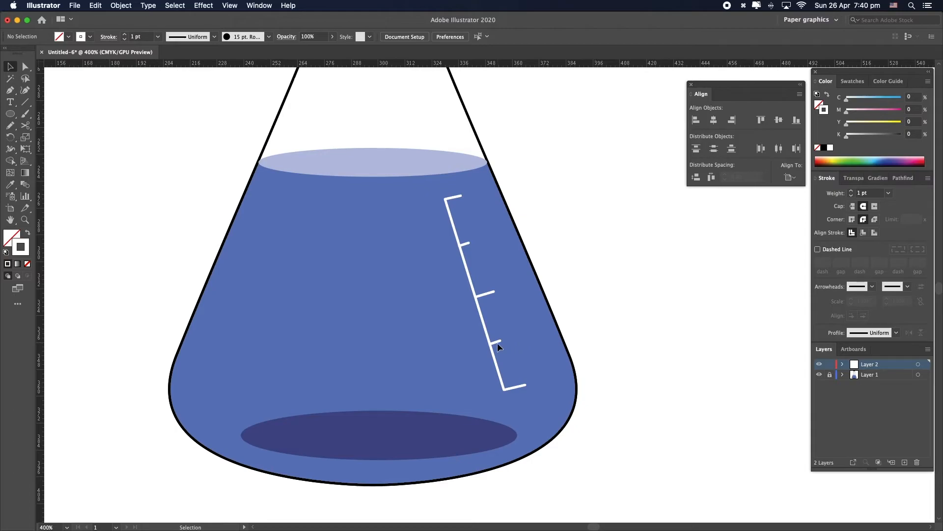
Draw a rounded rectangle left in the liquid, tilt it, and fill it white without stroke
click(10, 114)
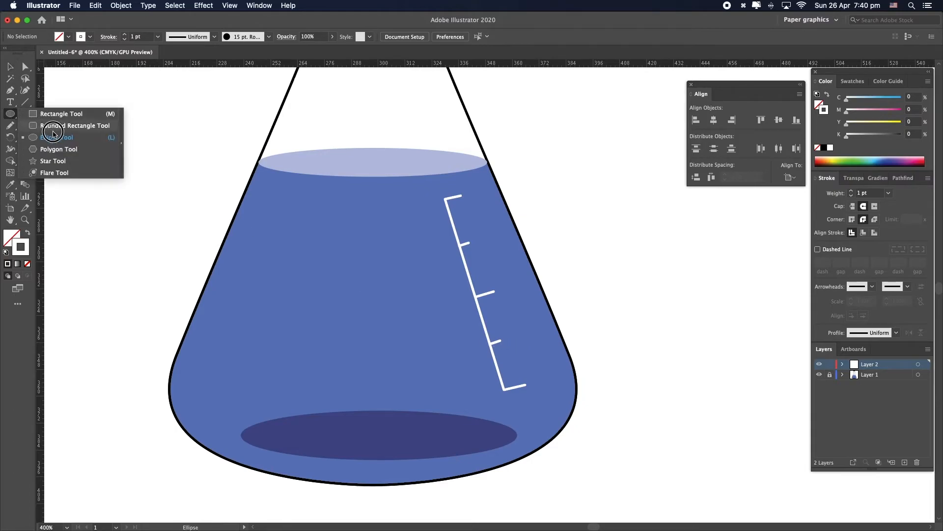
click(61, 113)
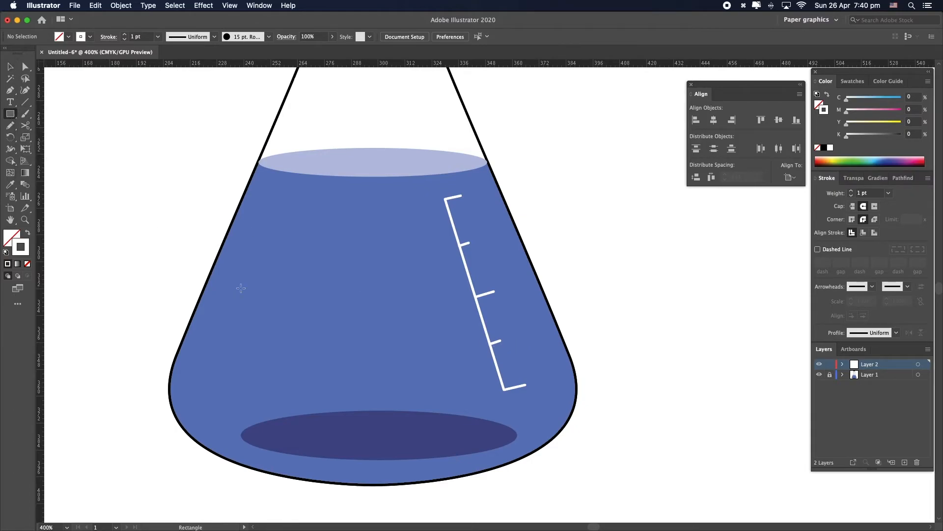
drag(241, 287, 295, 349)
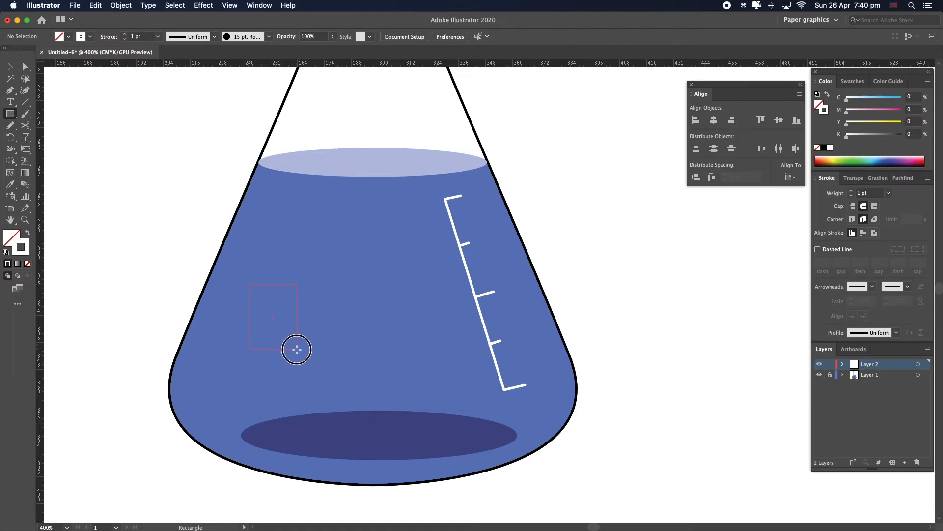
drag(249, 282, 299, 351)
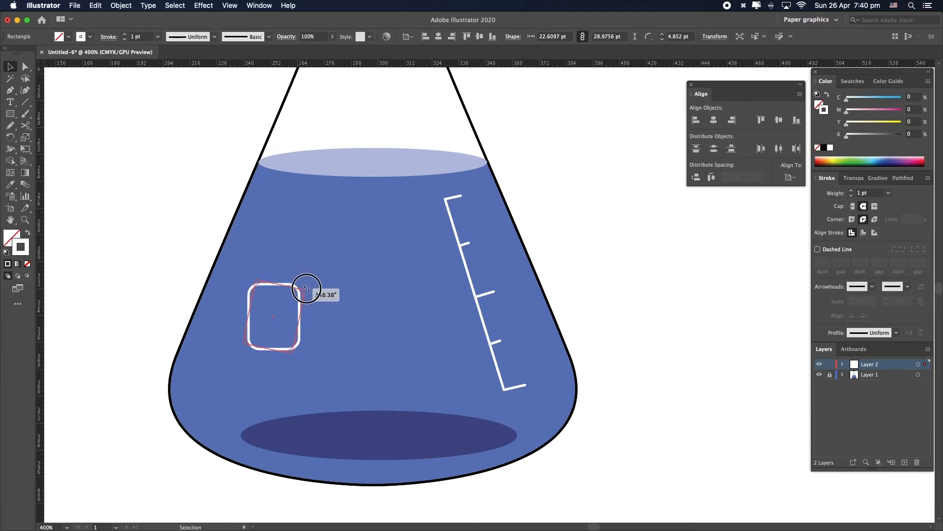
drag(306, 288, 310, 286)
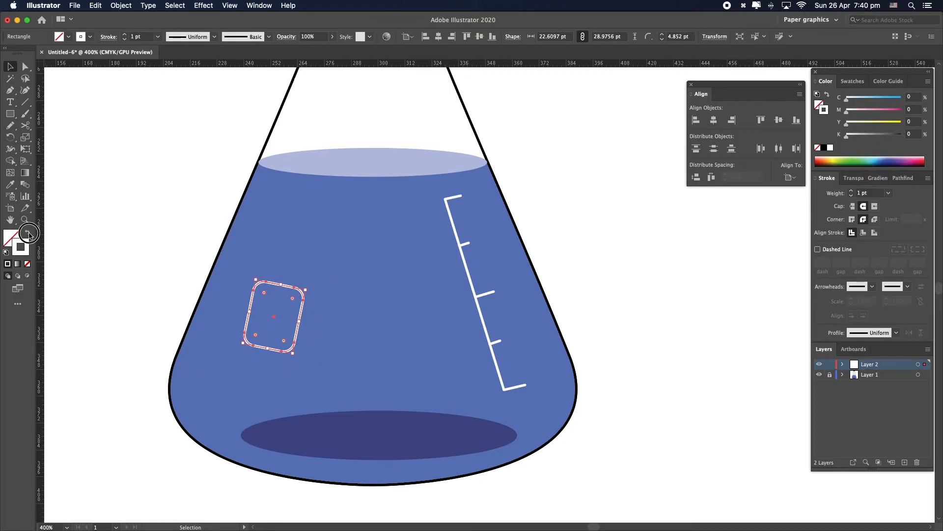
click(134, 294)
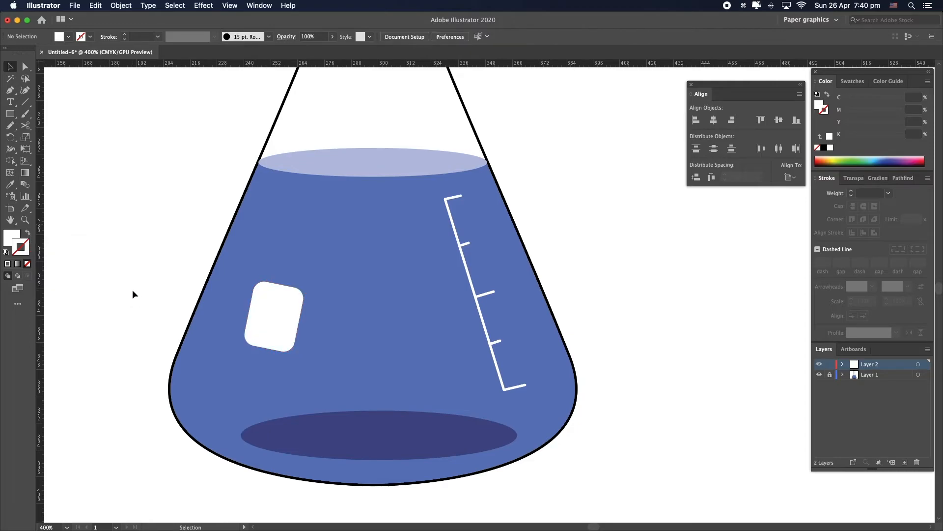
mouse_move(314, 330)
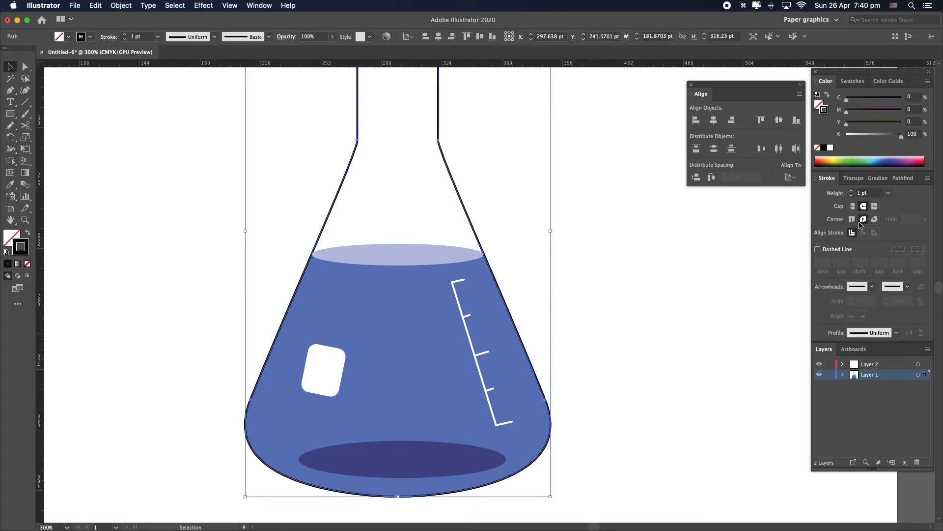
Give the flask outline rounded joins in the Stroke panel
click(888, 81)
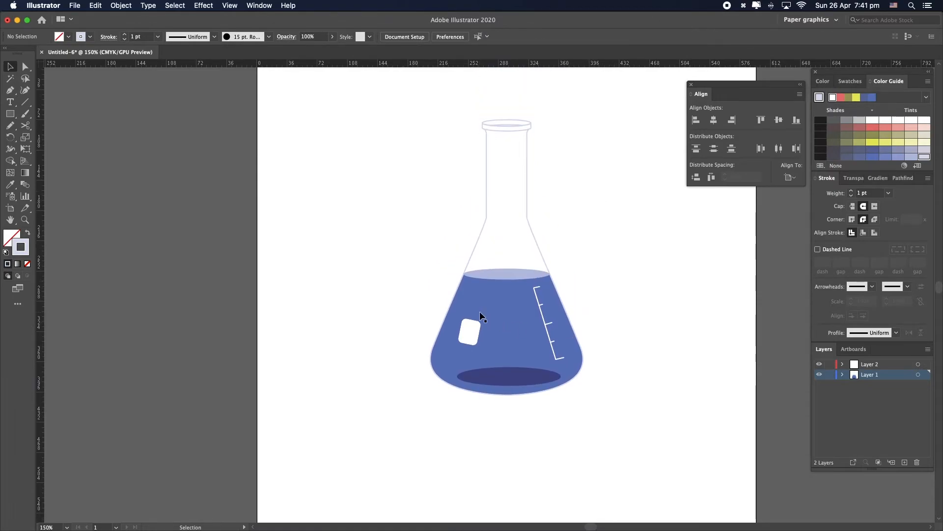
Type '500 ml' above the label in white, rotate it, and lock the flask layer
click(11, 104)
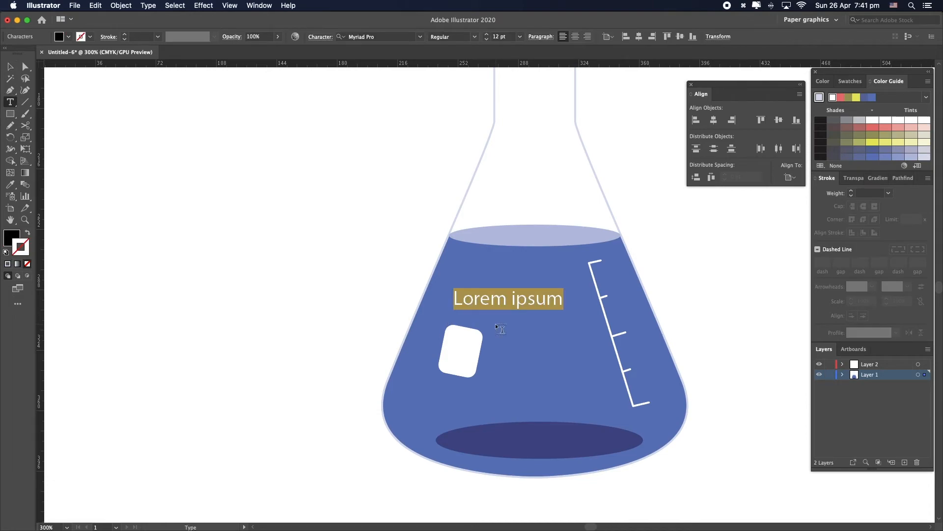
text(500)
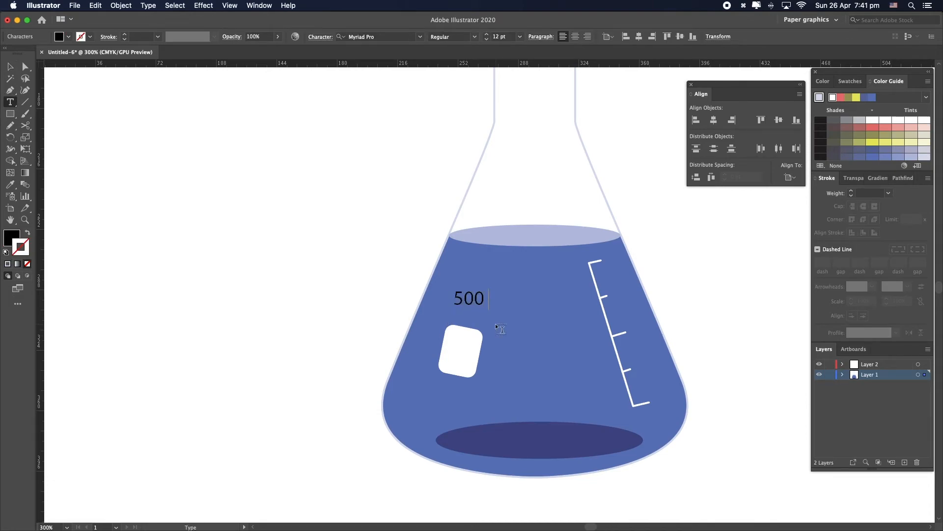
text(ml)
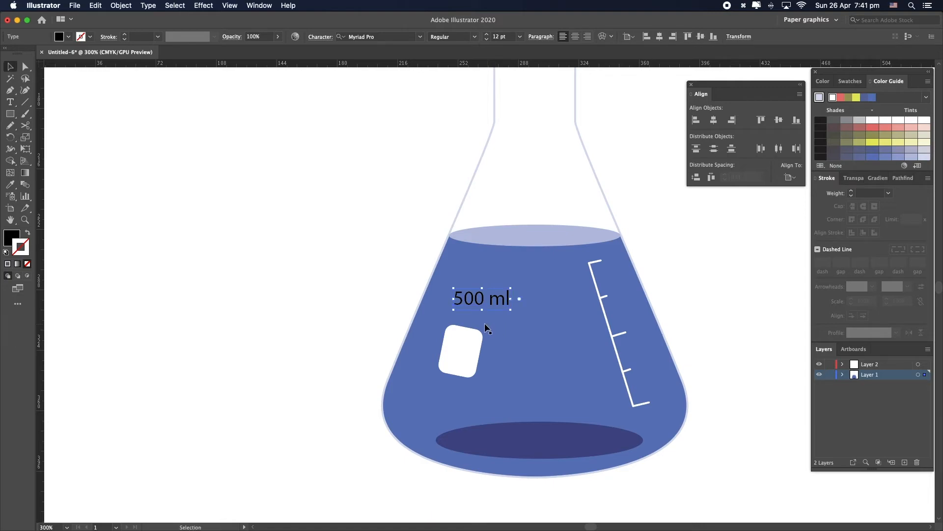
click(68, 37)
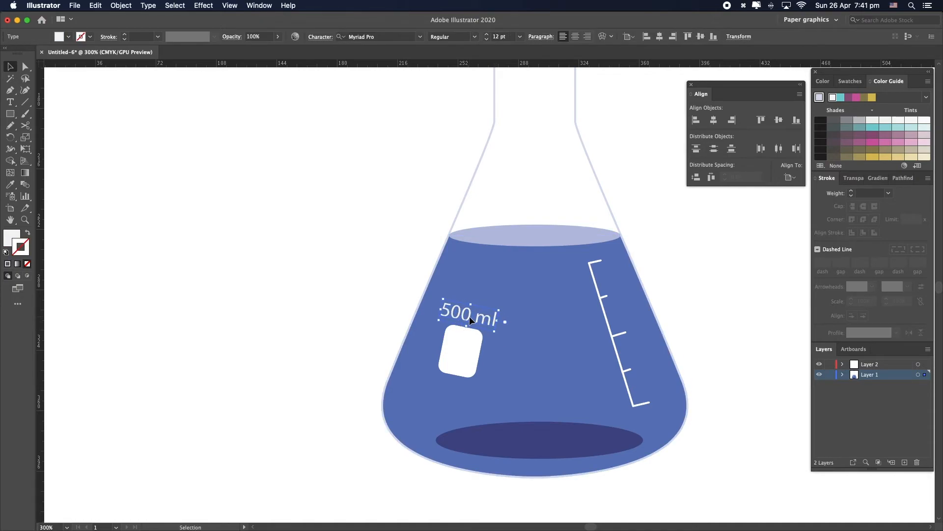
click(679, 315)
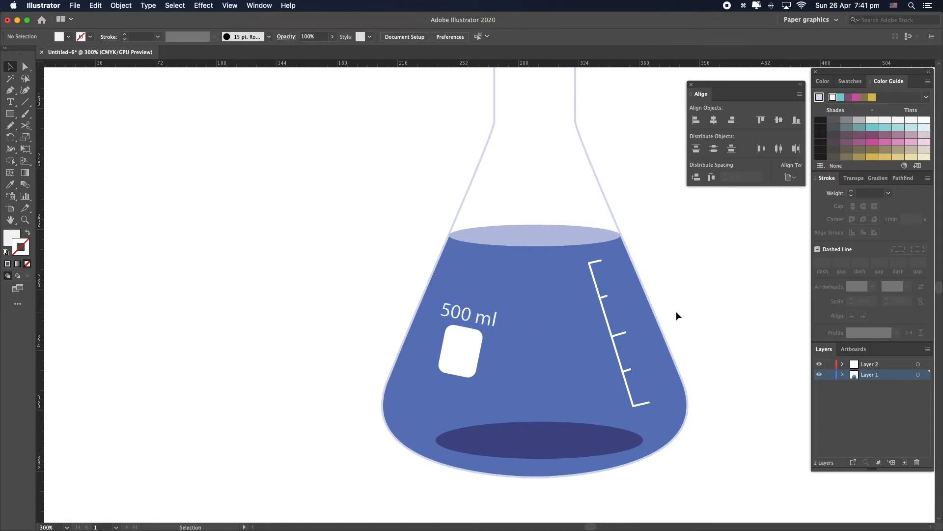
click(831, 374)
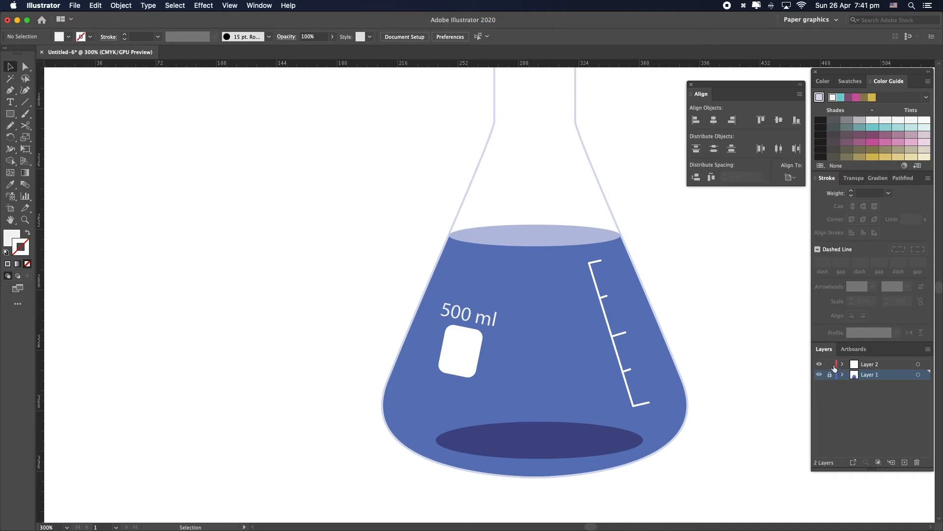
Lock the scale-and-label layer and zoom out to view the whole flask
click(830, 364)
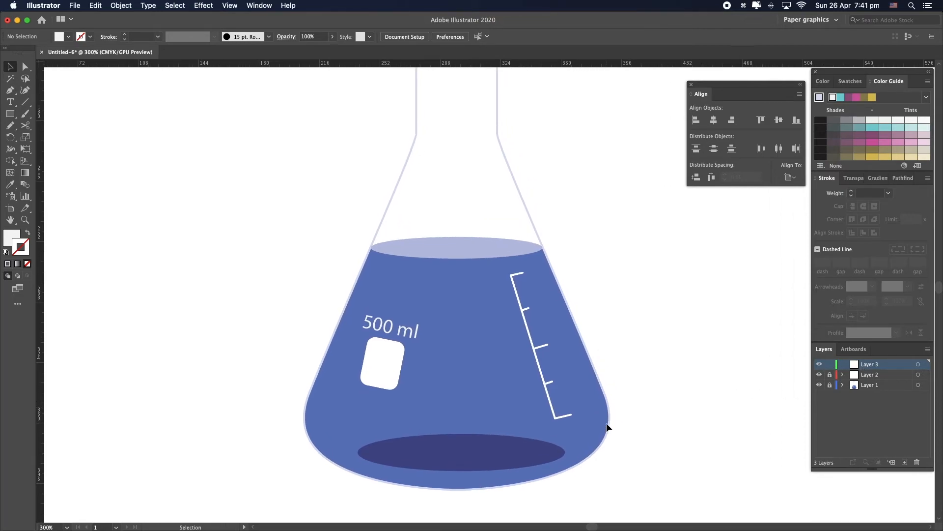
key(cmd+-)
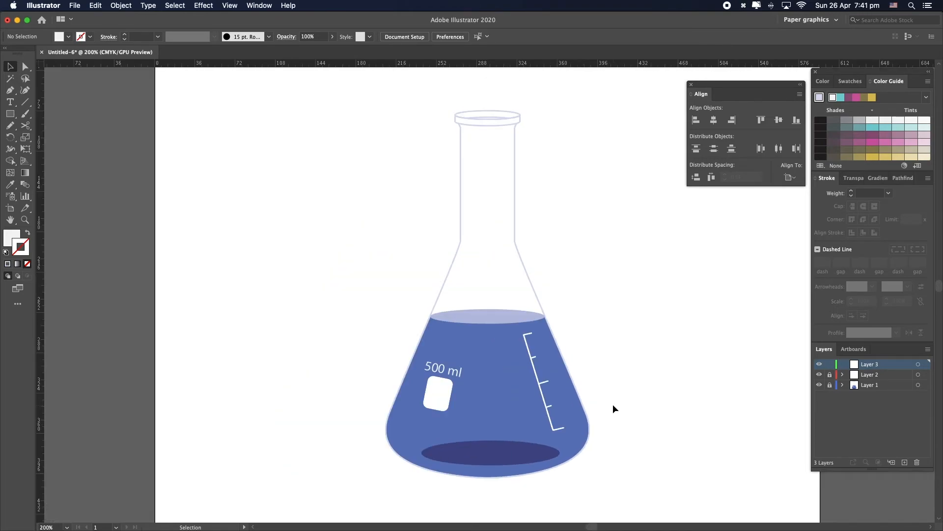
mouse_move(215, 14)
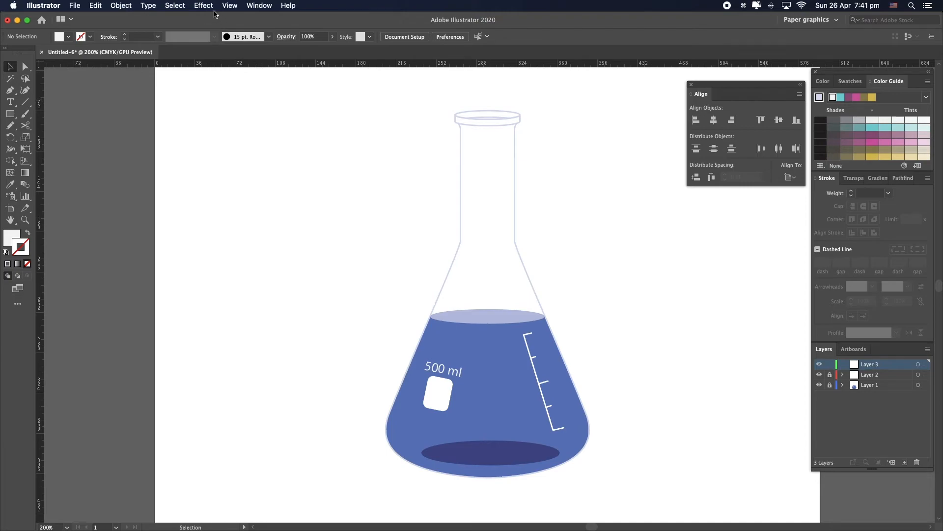
Open the Brushes panel and pick the Paintbrush tool with its settings
click(259, 5)
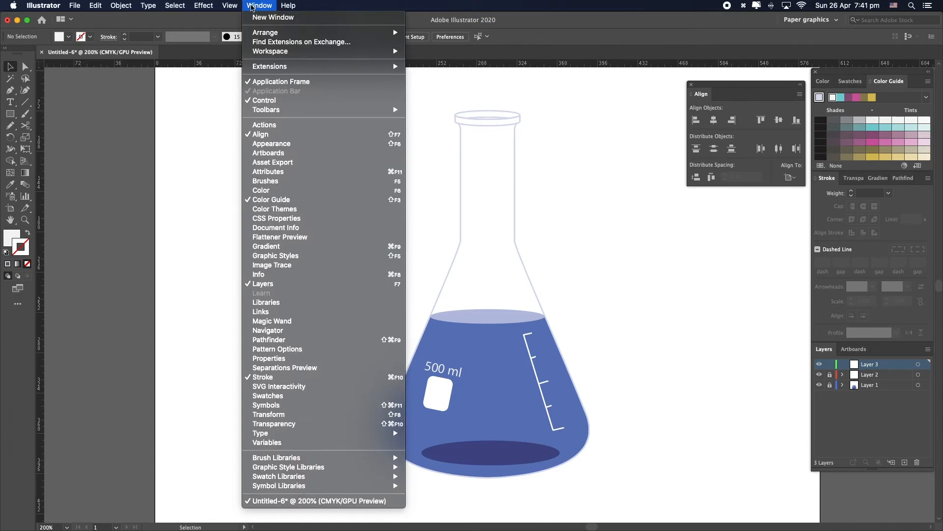
click(265, 181)
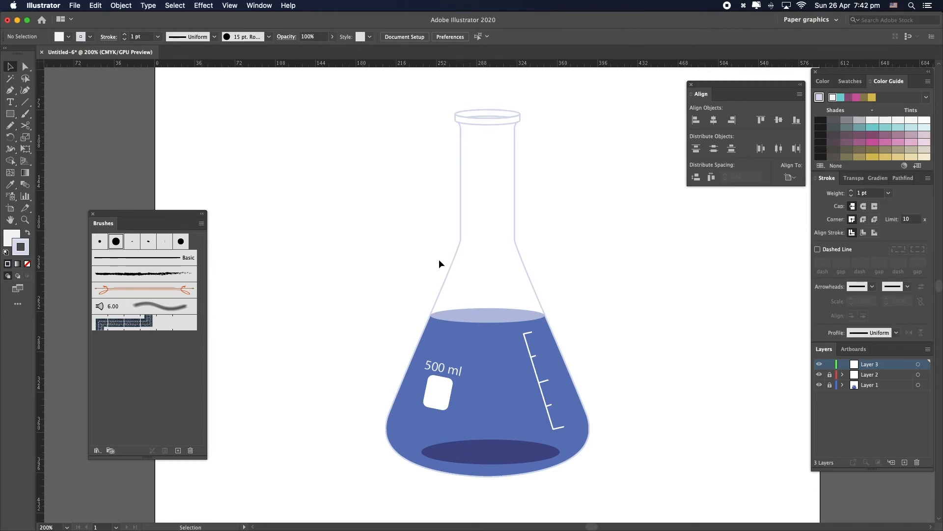
click(26, 113)
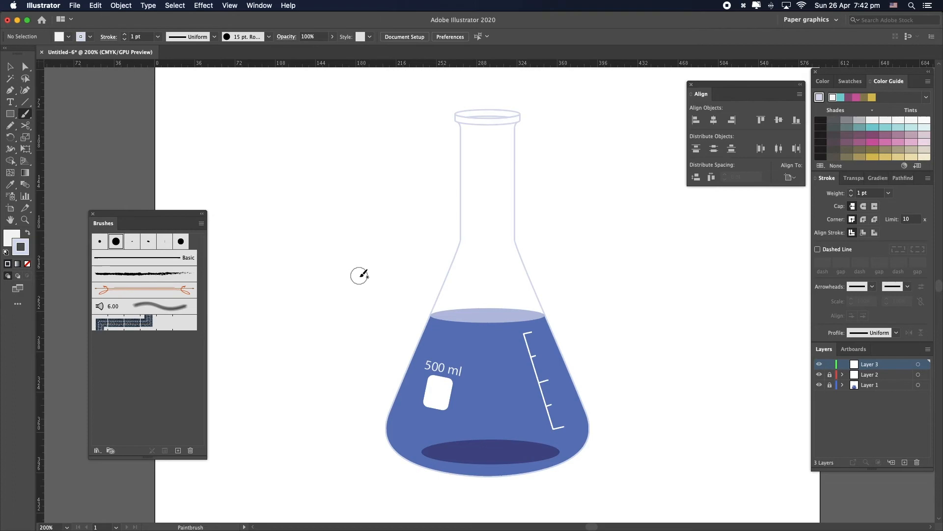
mouse_move(503, 155)
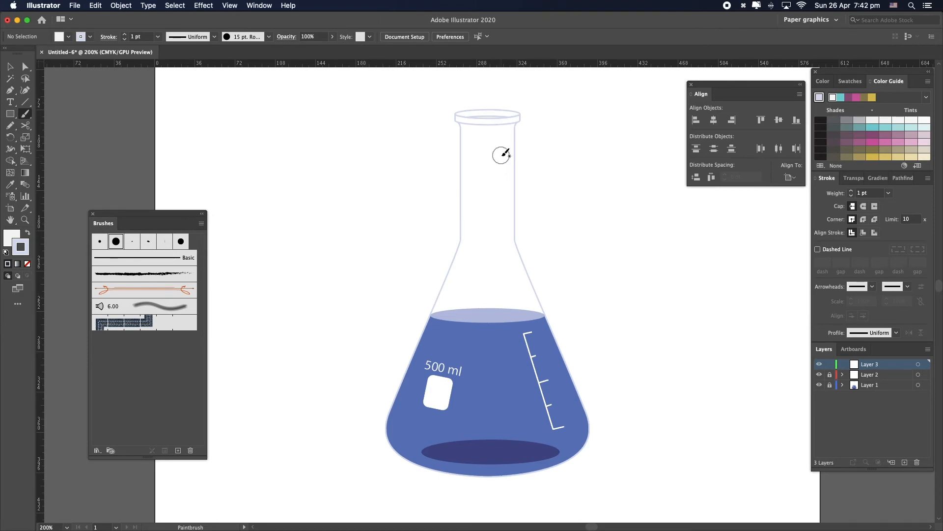
double_click(116, 240)
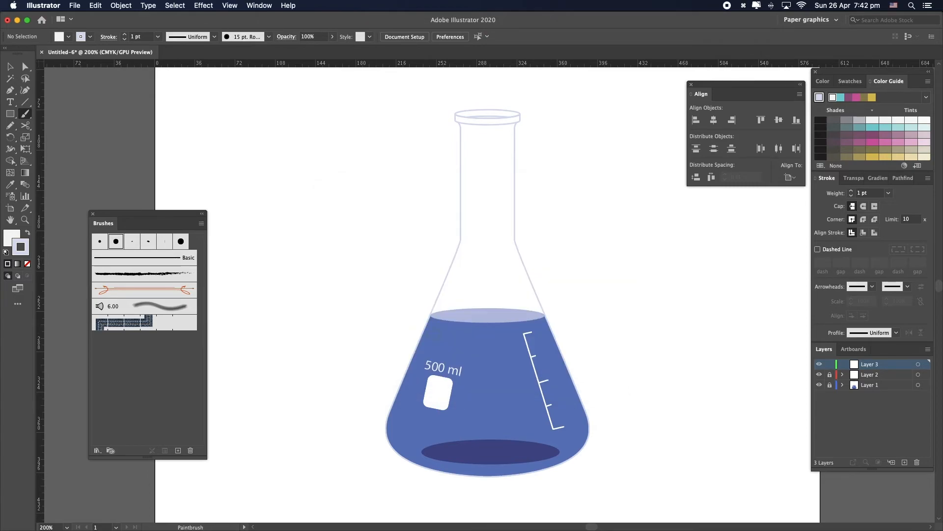
mouse_move(528, 212)
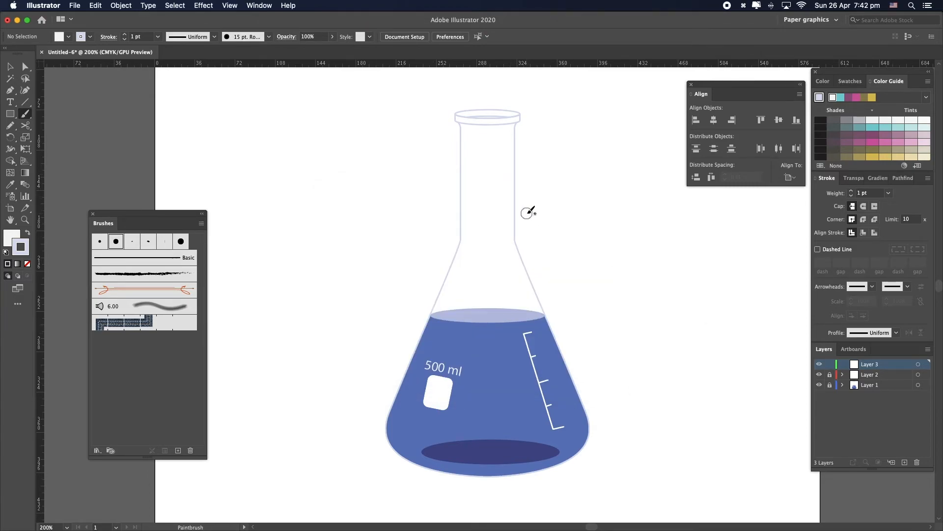
mouse_move(519, 216)
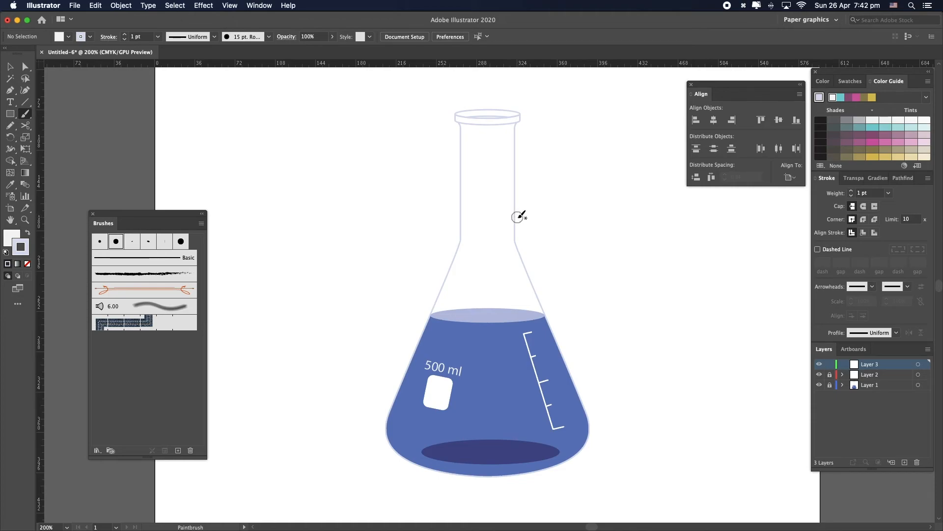
mouse_move(504, 164)
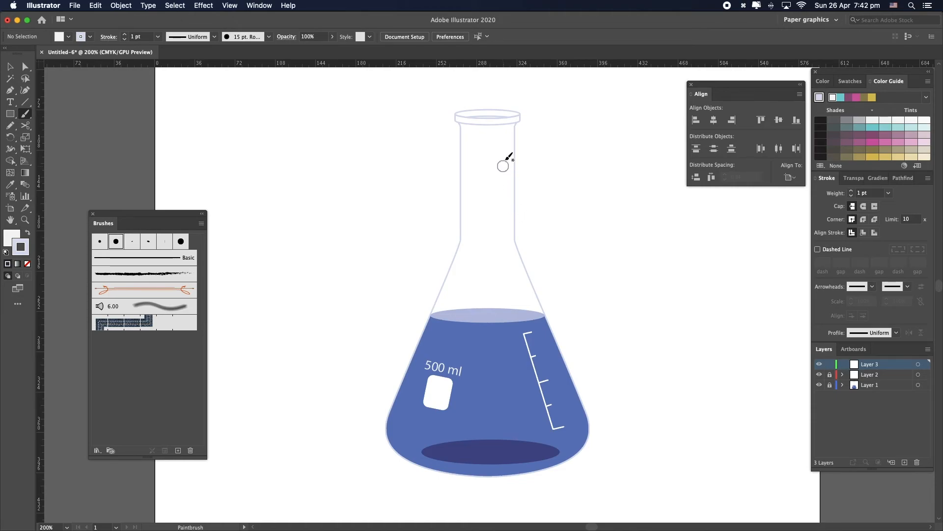
mouse_move(505, 148)
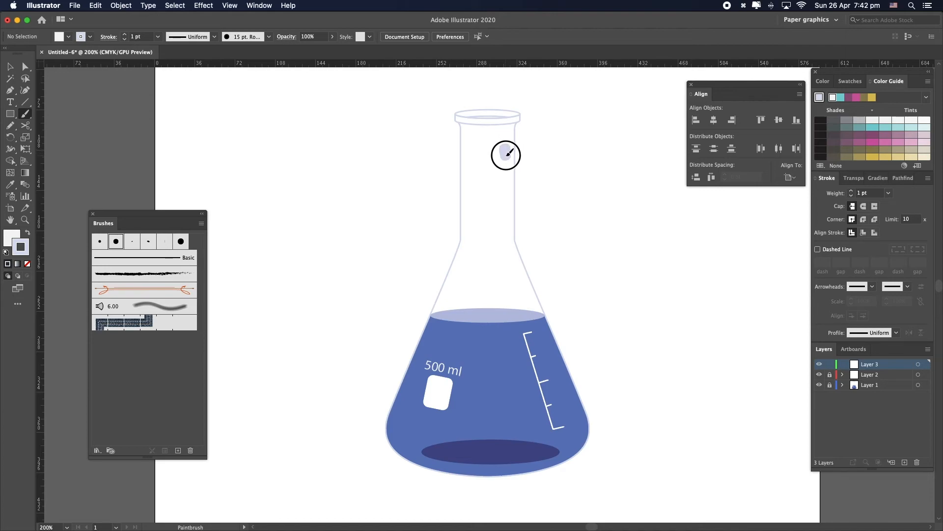
Paint the highlight from the flask neck down the right wall and along the bottom
drag(505, 155, 514, 271)
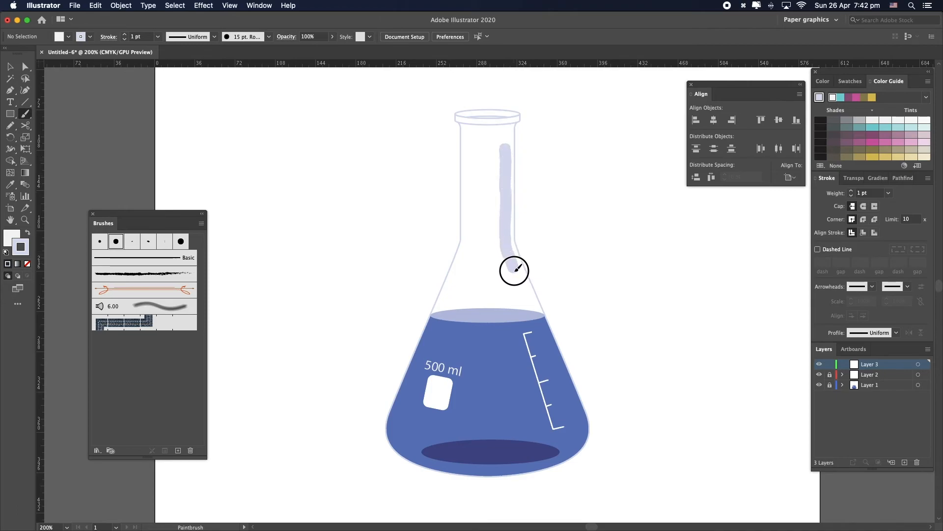
drag(514, 268, 517, 461)
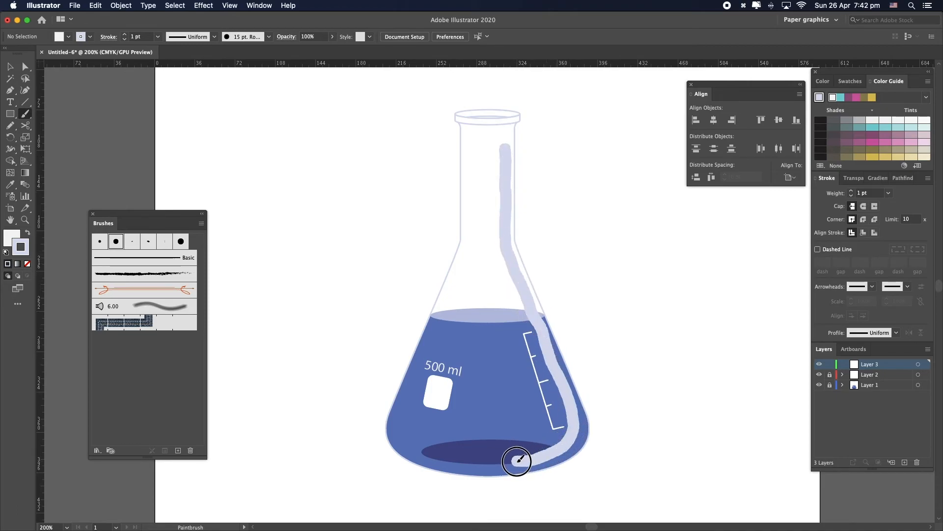
drag(516, 461, 596, 415)
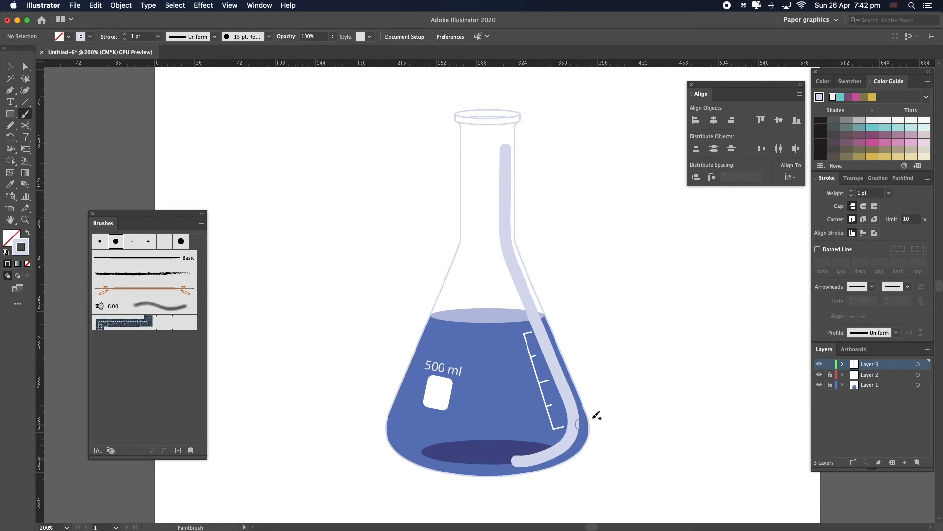
Select the highlight brushstroke and apply Object > Expand Appearance
click(538, 421)
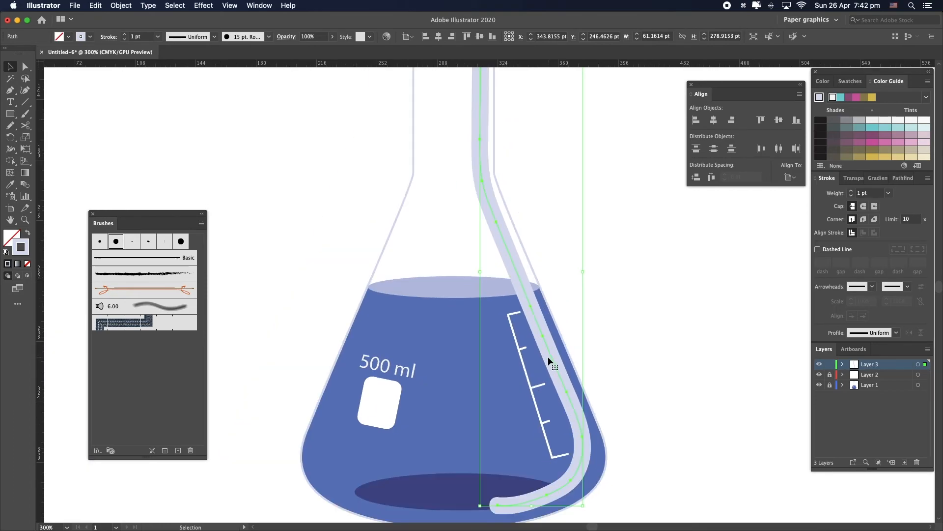
click(120, 5)
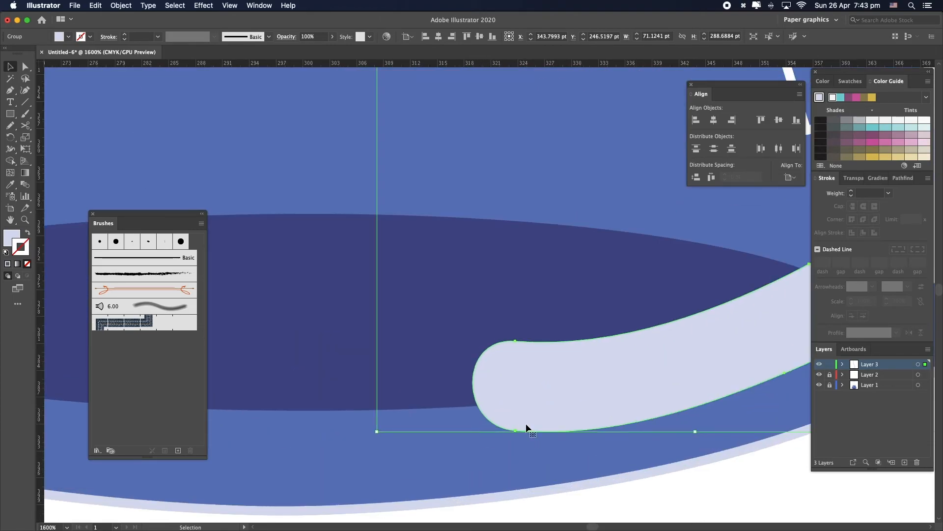
mouse_move(521, 393)
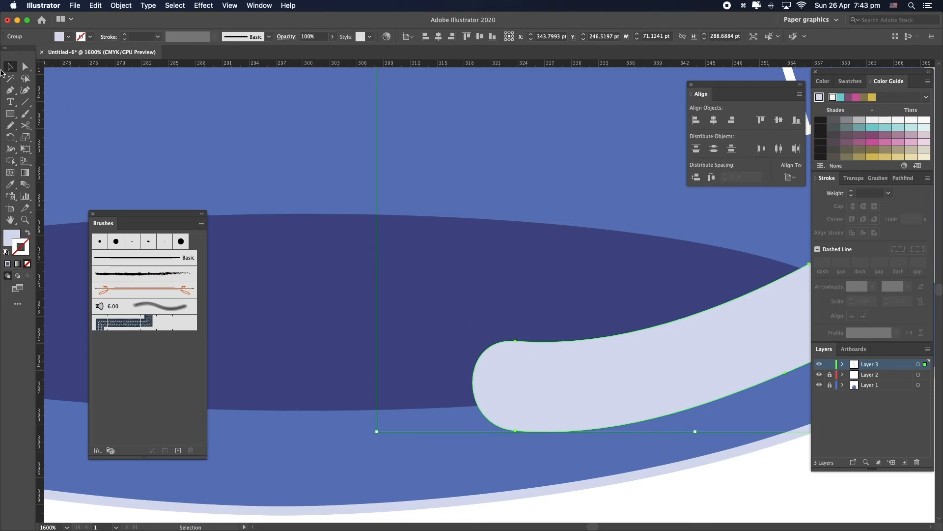
Drag the highlight's bottom anchor and handles into a longer tapered tip, undoing one distorted curve
click(25, 67)
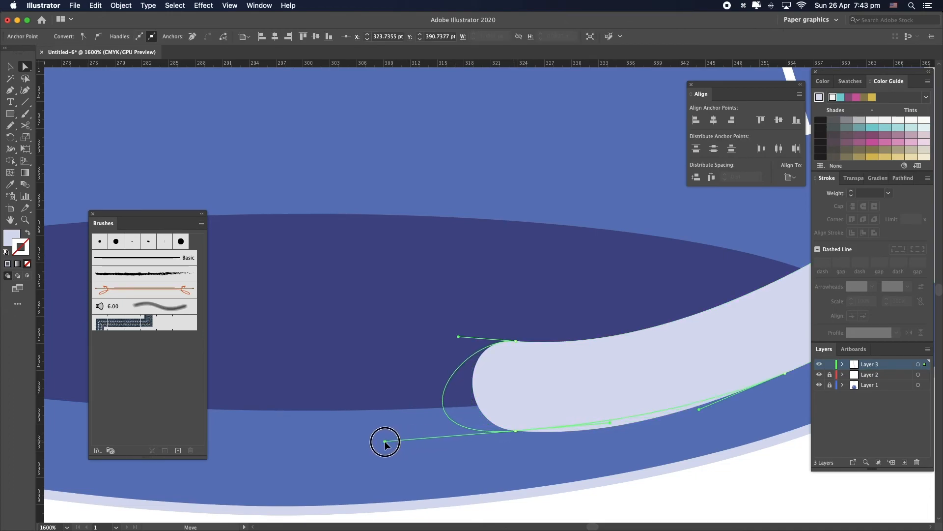
drag(386, 443, 308, 414)
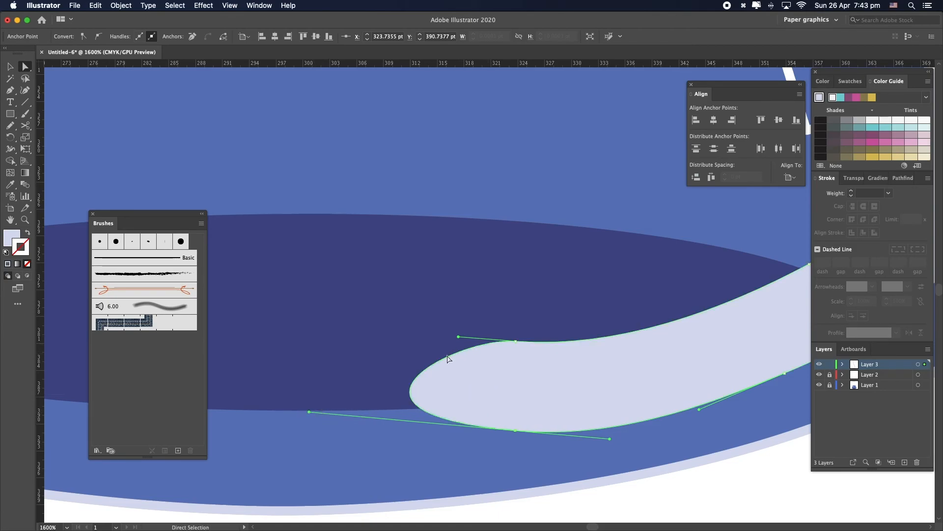
mouse_move(612, 442)
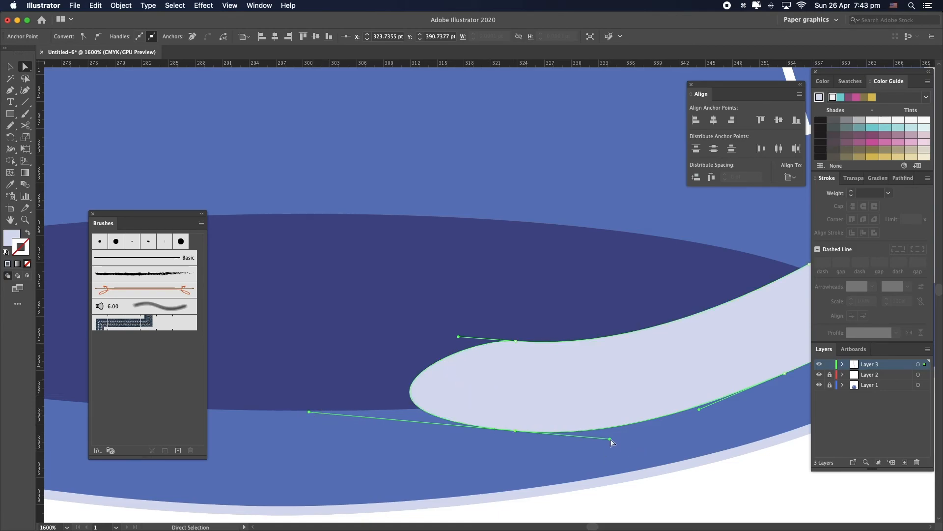
click(10, 89)
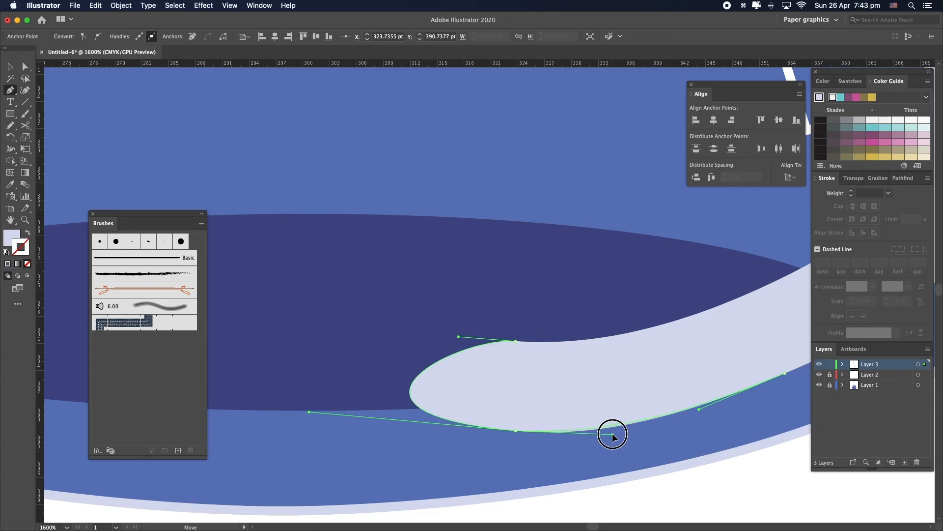
drag(613, 435, 517, 373)
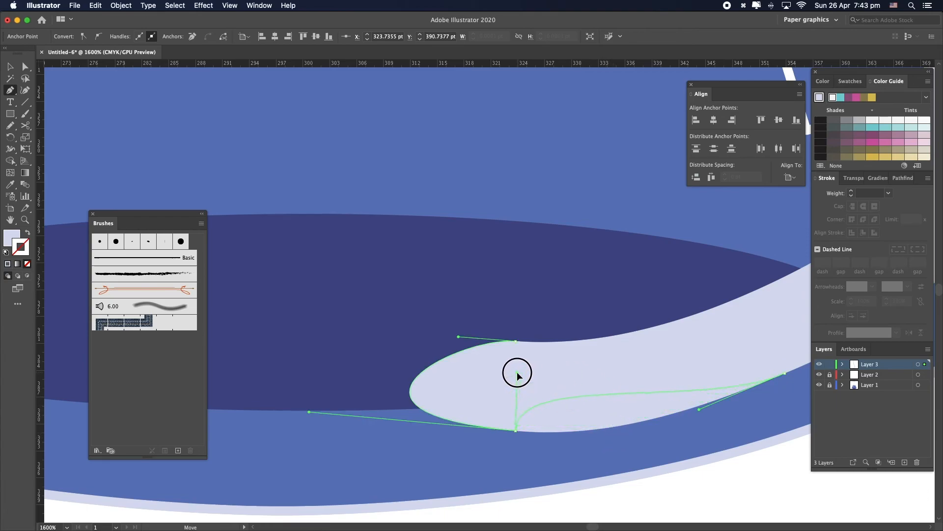
key(cmd+z)
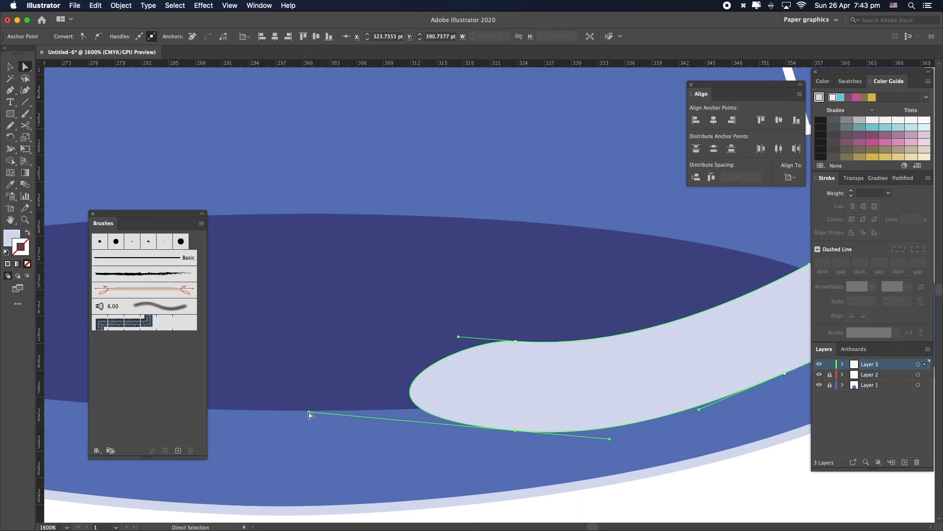
drag(309, 415, 289, 440)
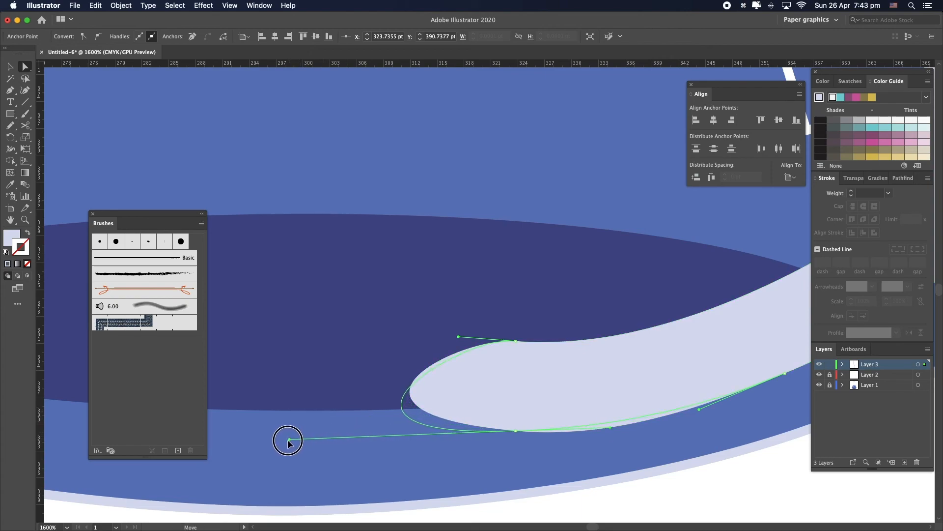
drag(289, 439, 486, 352)
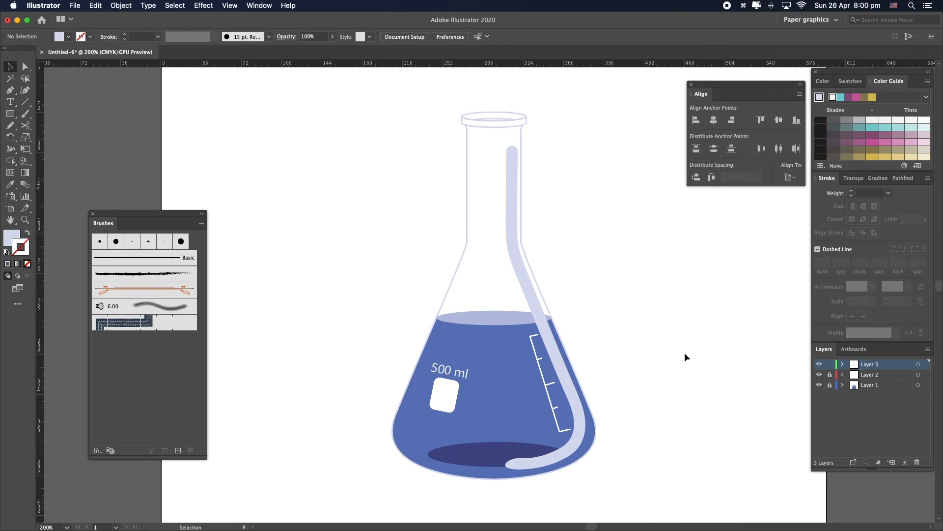
Lower the glass highlight's opacity to about 58% in the Transparency panel
click(523, 229)
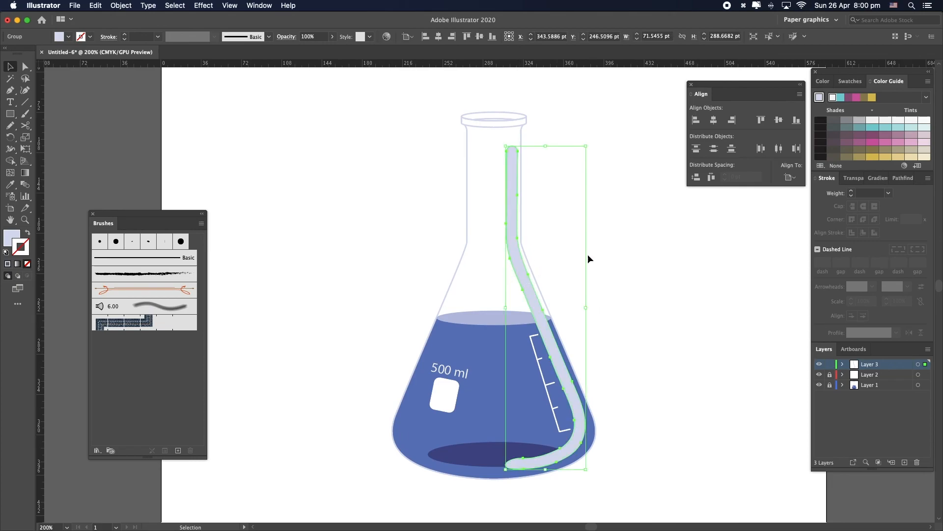
click(875, 178)
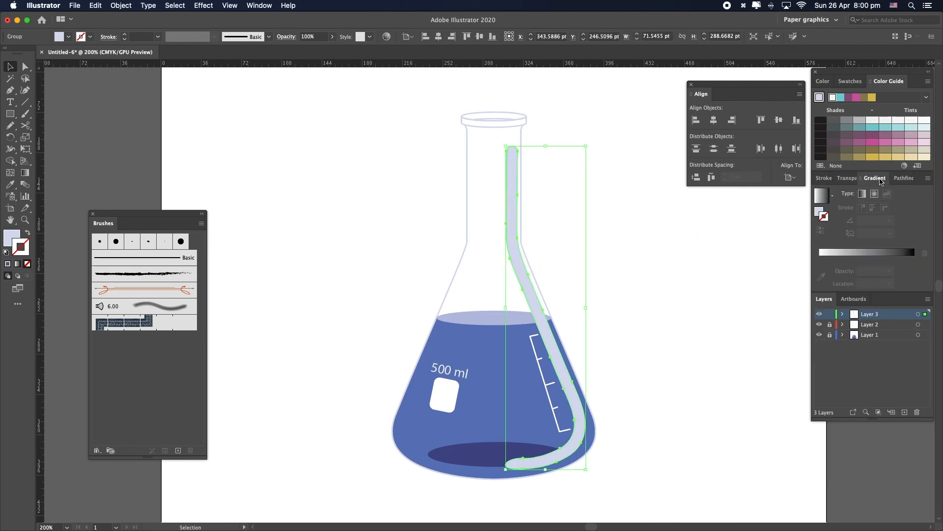
click(855, 177)
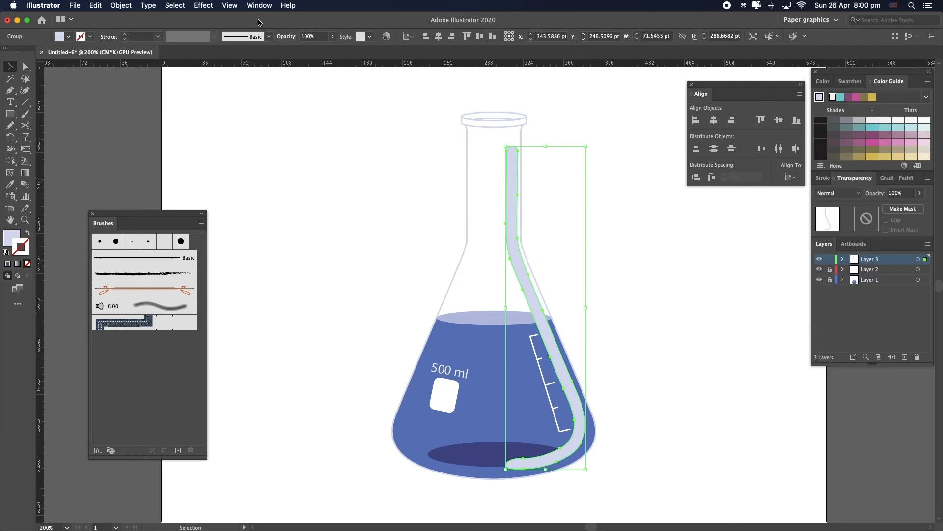
click(259, 6)
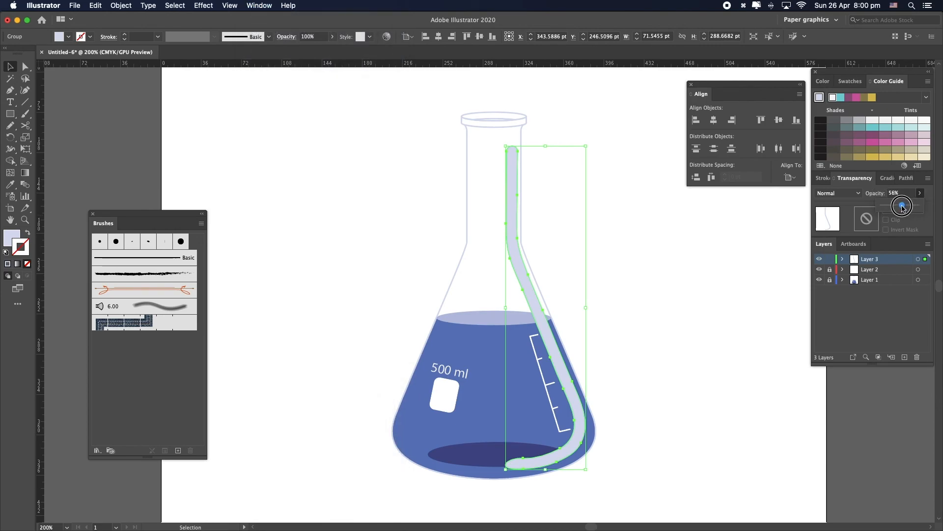
click(902, 206)
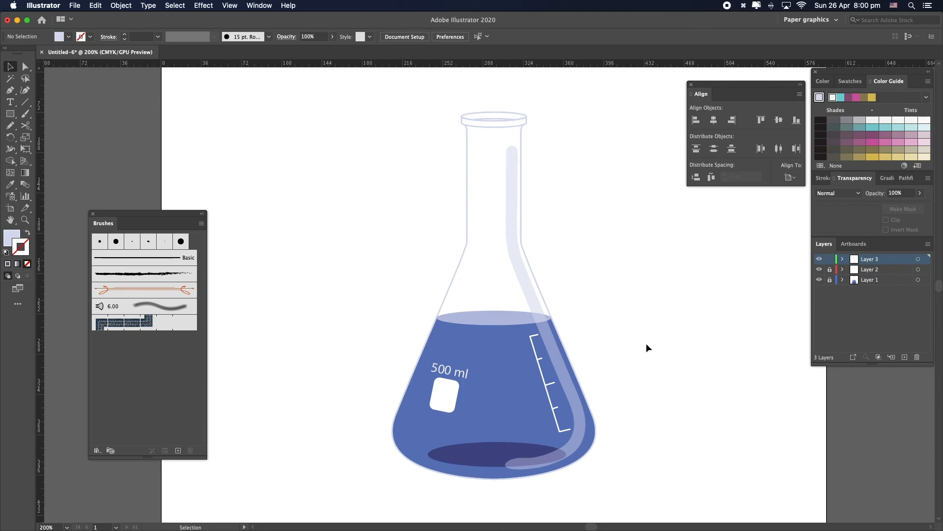
mouse_move(625, 453)
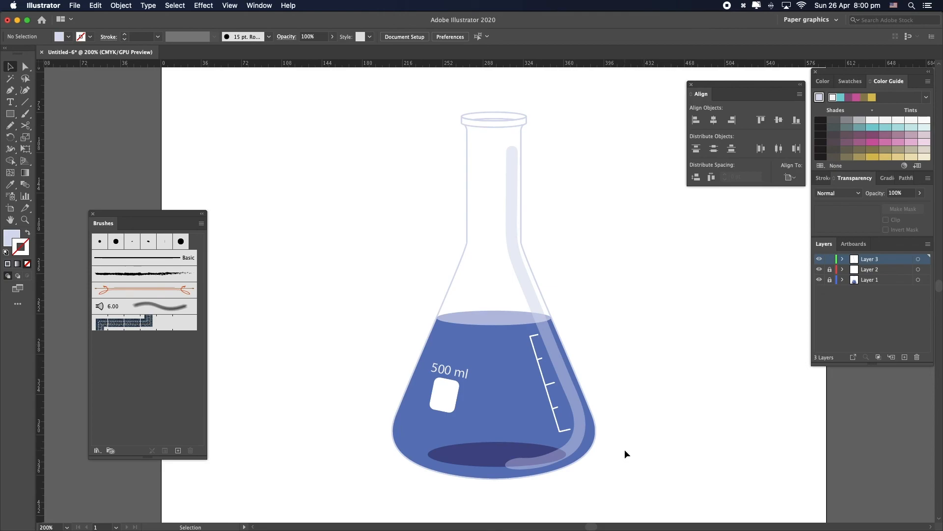